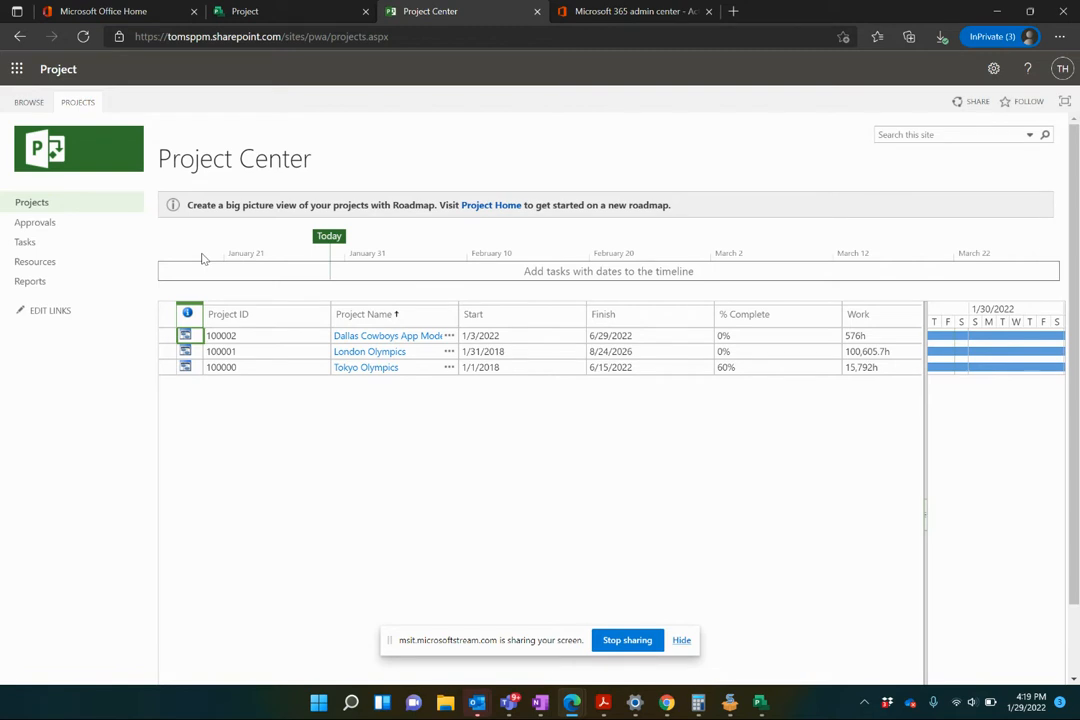
{"action": "mouse_move", "coordinate": [440, 330]}
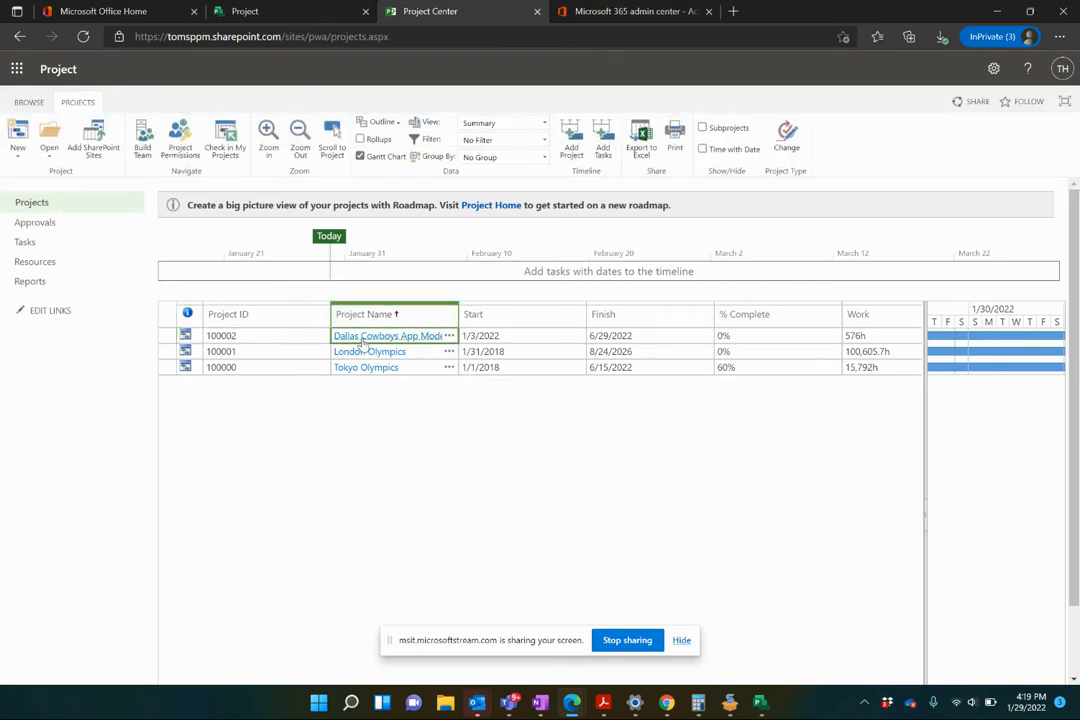
- Review the Dallas Cowboys App Modernization project's details and its schedule with the task commands shown
{"action": "left_click", "coordinate": [388, 336]}
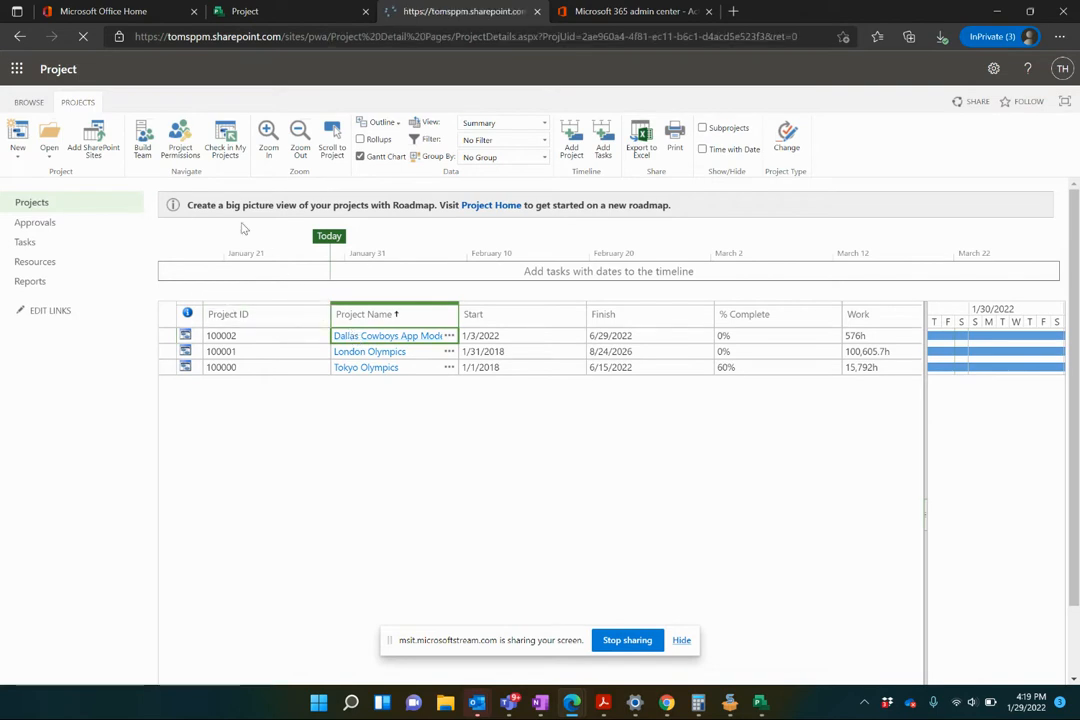
{"action": "left_click", "coordinate": [384, 336]}
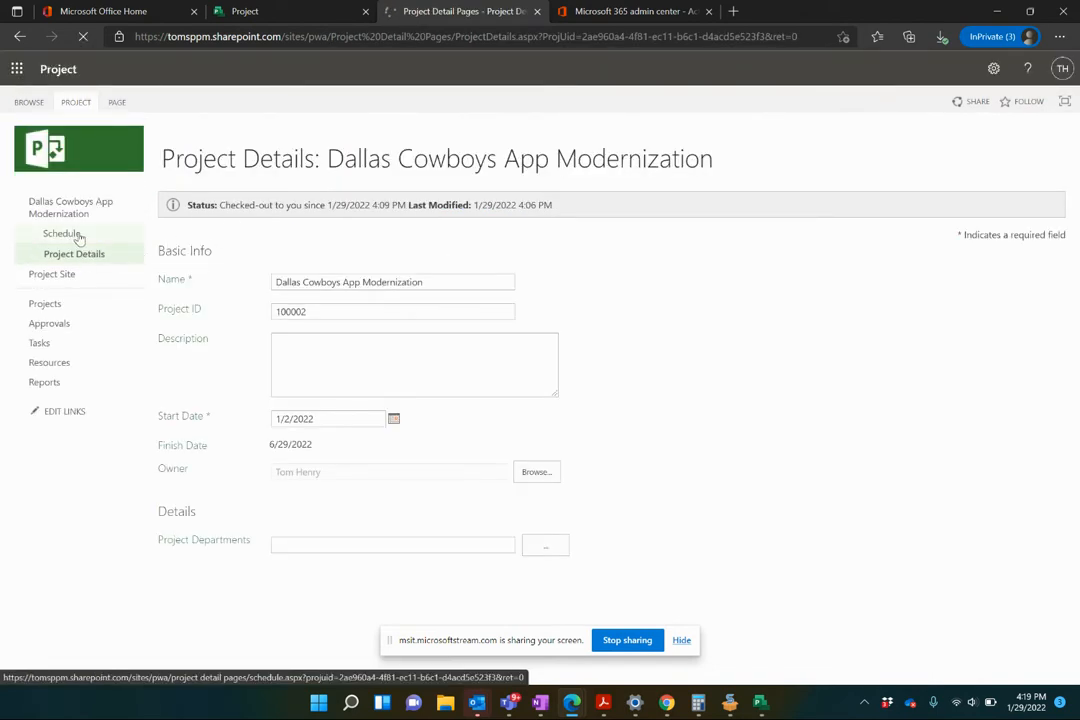
{"action": "left_click", "coordinate": [62, 232]}
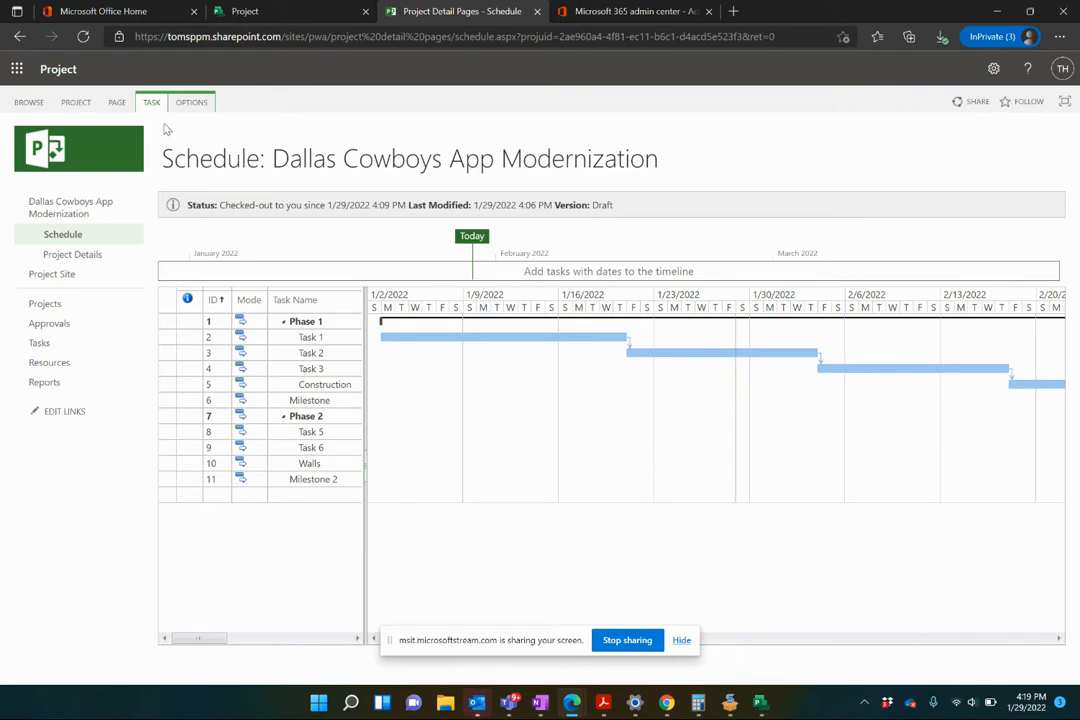
{"action": "left_click", "coordinate": [192, 102]}
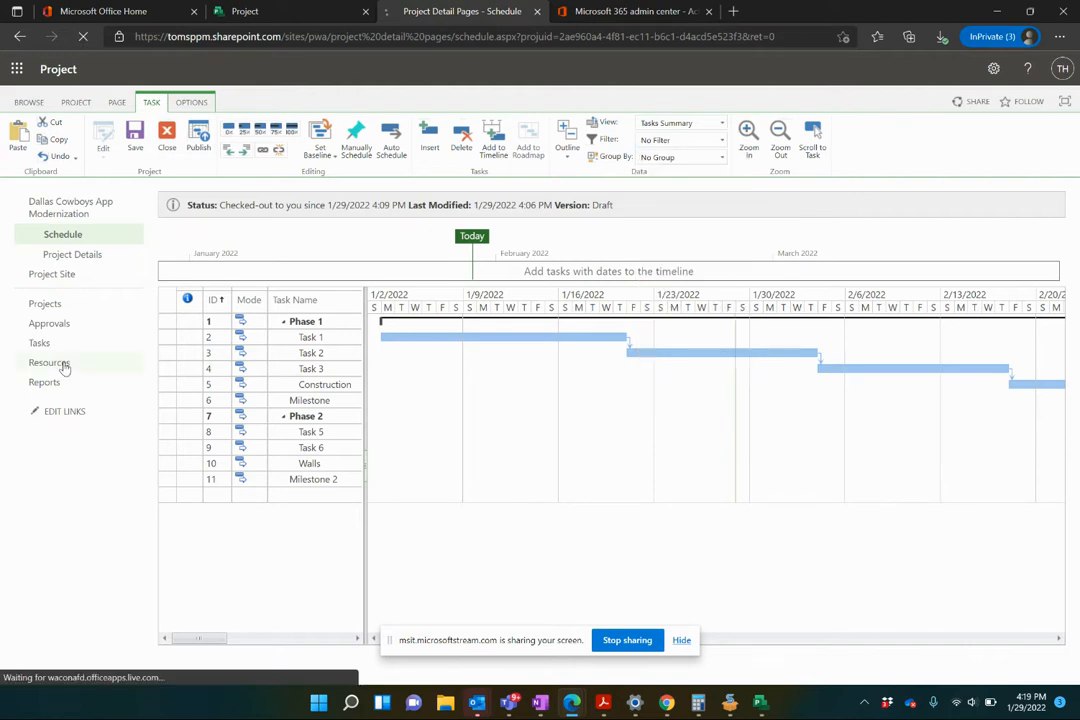
- Visit the Resource Center and then land on the empty Tasks page
{"action": "left_click", "coordinate": [48, 362]}
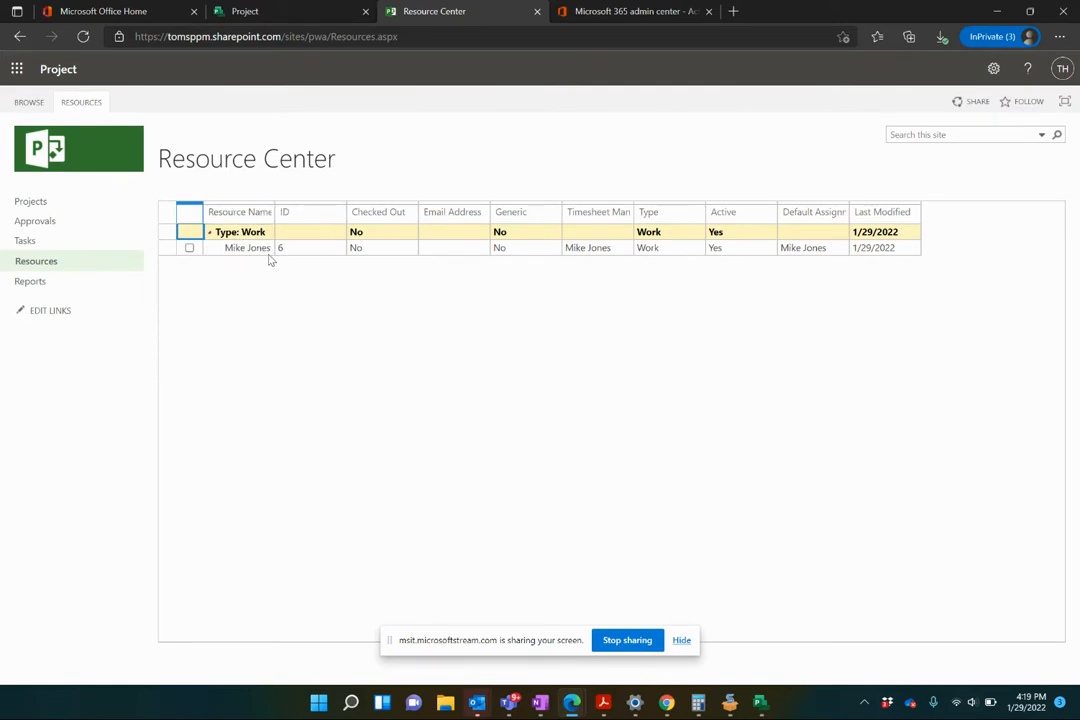
{"action": "left_click", "coordinate": [24, 240]}
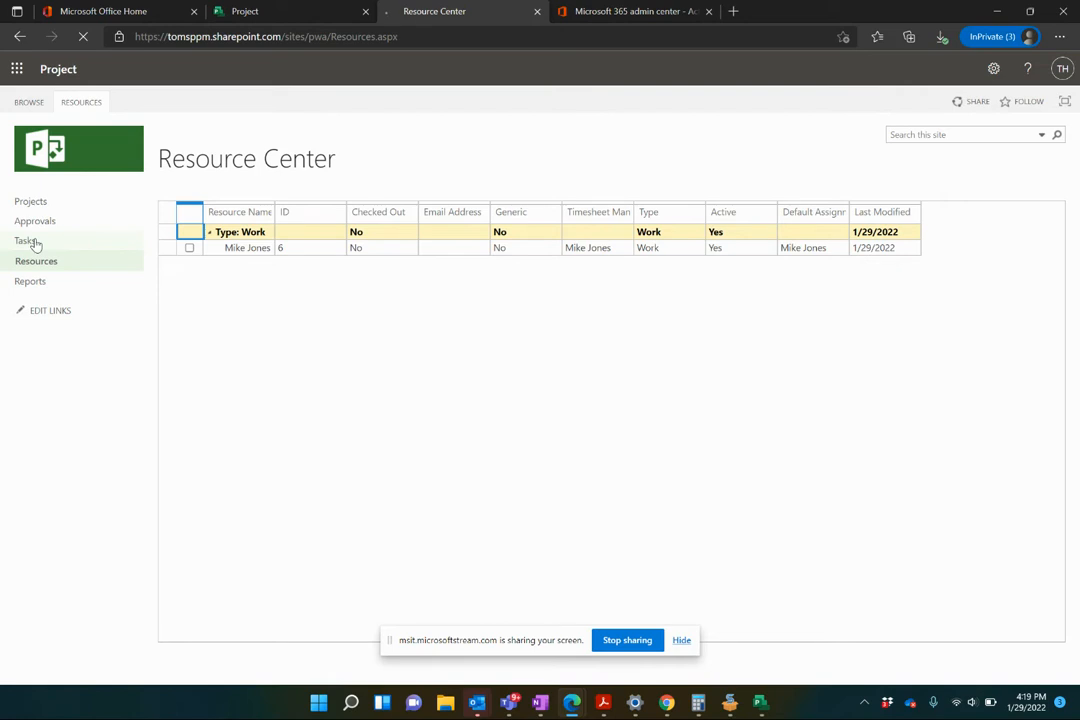
{"action": "left_click", "coordinate": [26, 240]}
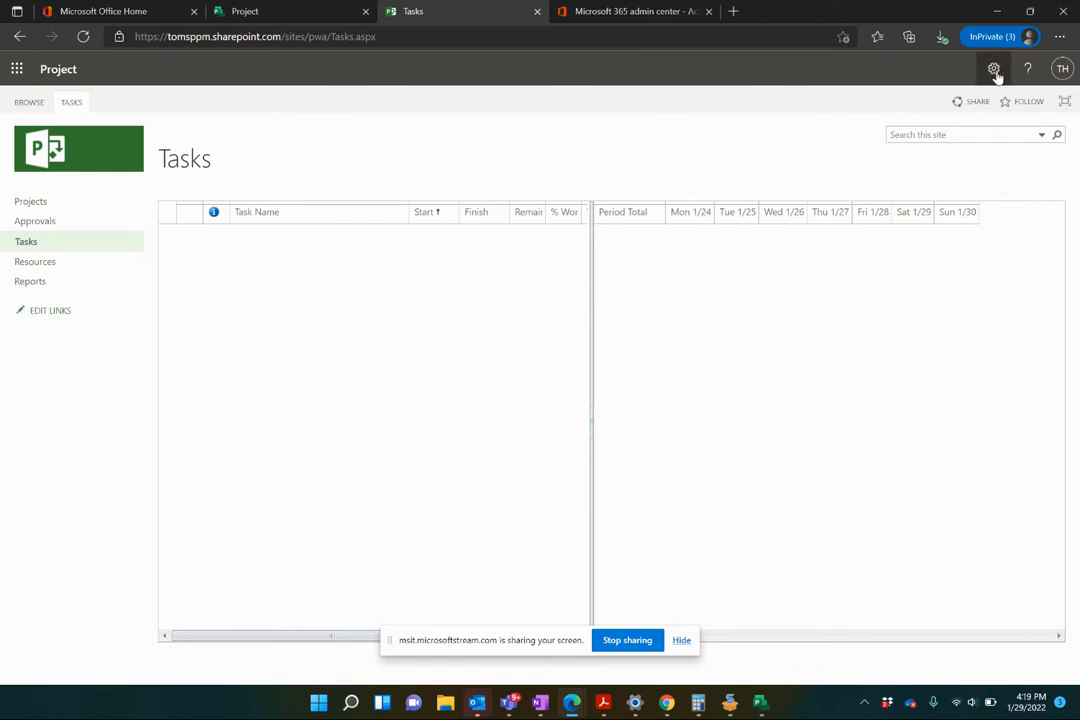
- Reach the Manage Views administration list through PWA Settings under Look and Feel
{"action": "left_click", "coordinate": [992, 68]}
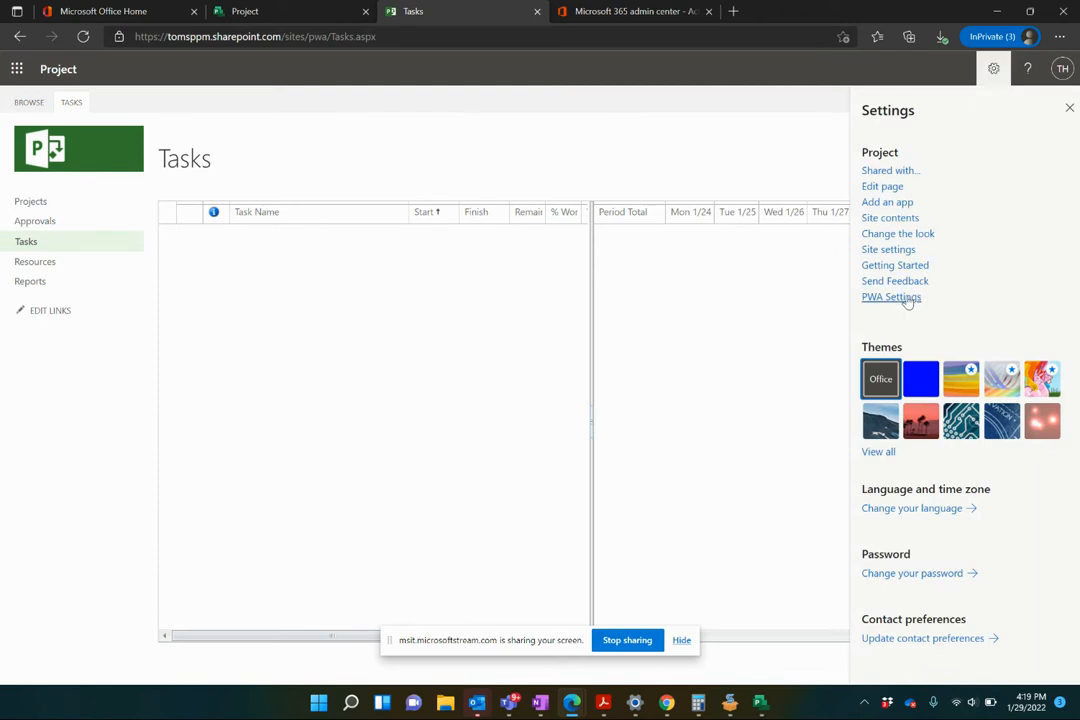
{"action": "left_click", "coordinate": [892, 296]}
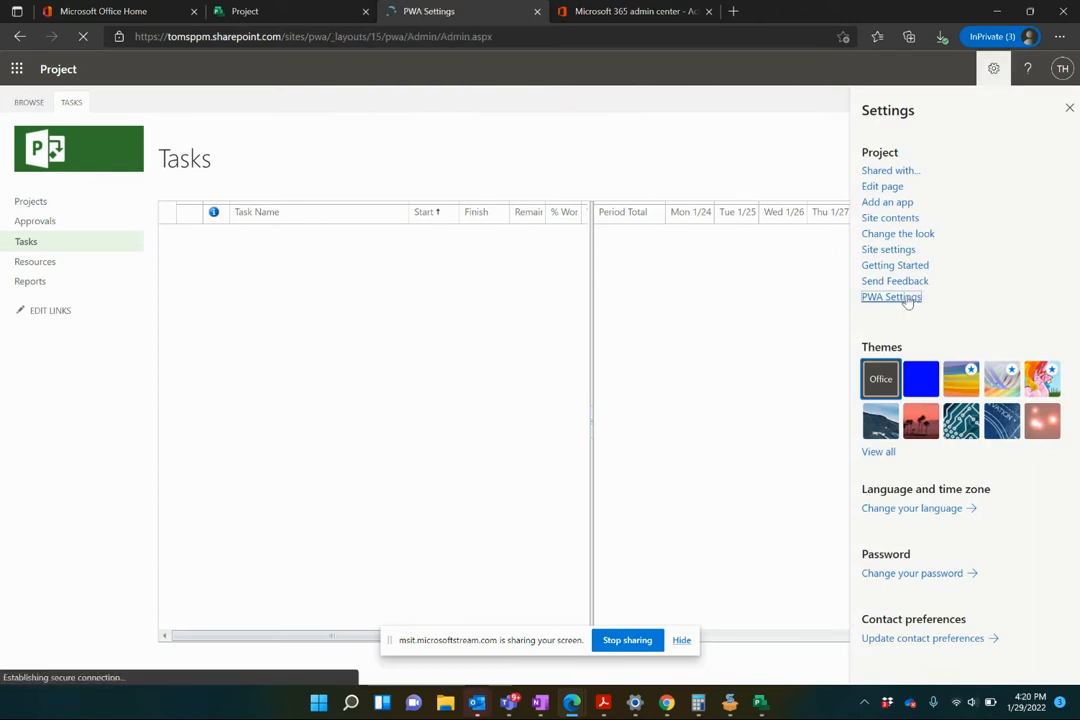
{"action": "left_click", "coordinate": [892, 296]}
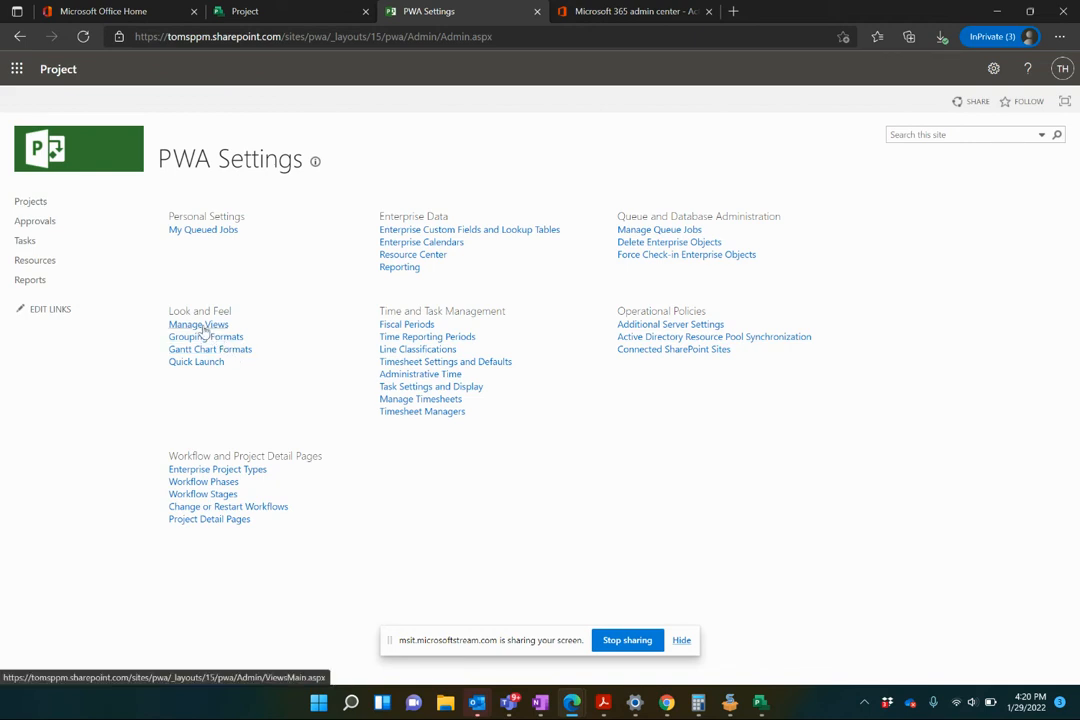
{"action": "left_click", "coordinate": [198, 324]}
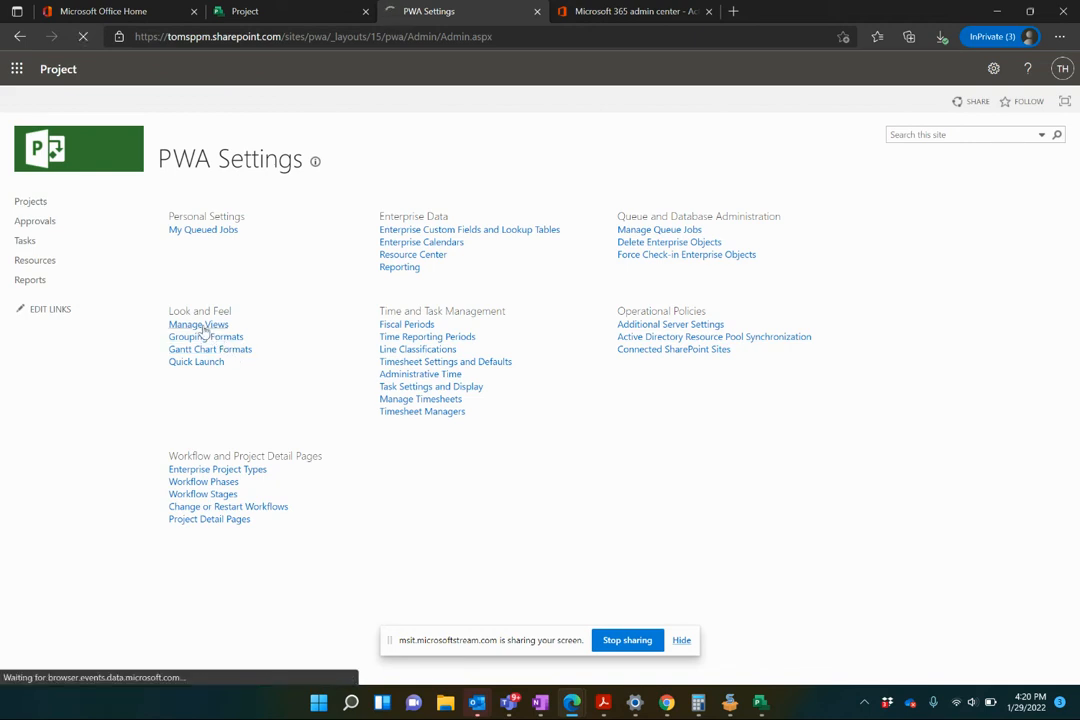
{"action": "left_click", "coordinate": [198, 324]}
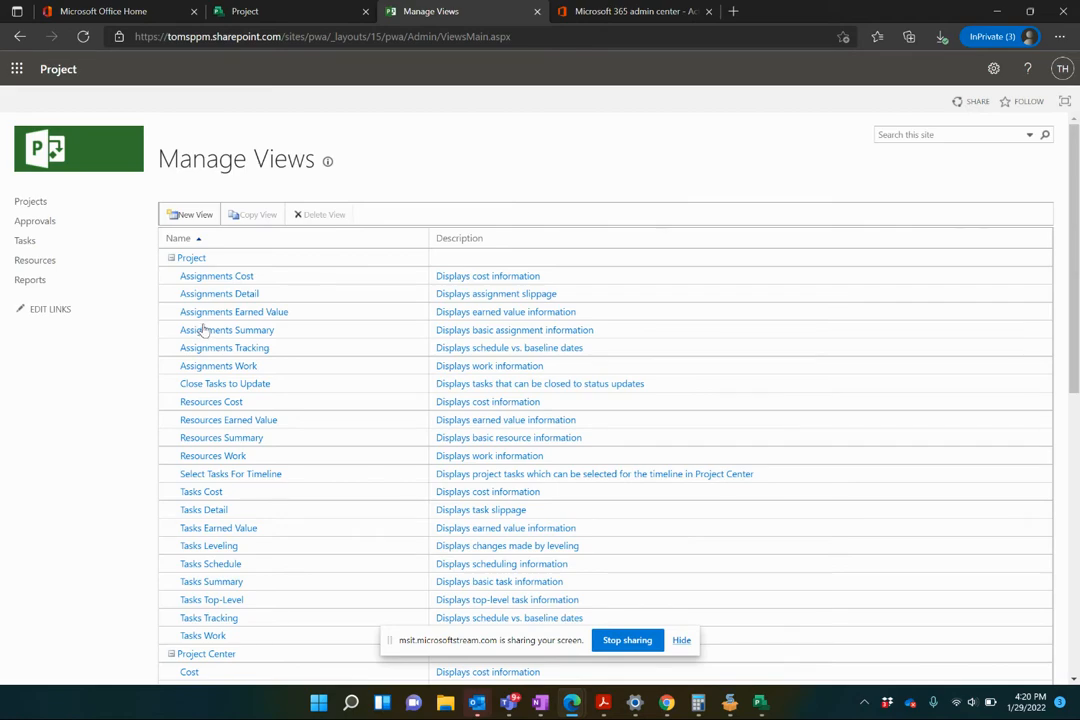
- Collapse the Project and Project Center groups in the views list
{"action": "scroll", "scroll_direction": "down", "scroll_amount": 3}
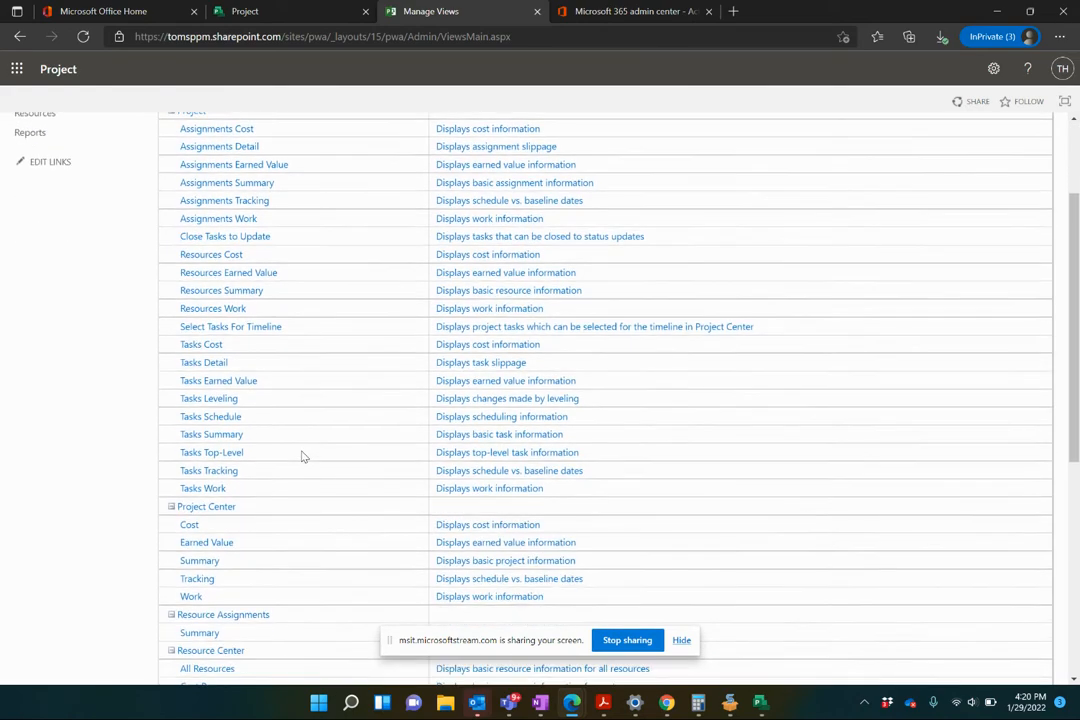
{"action": "scroll", "scroll_direction": "down", "scroll_amount": 3}
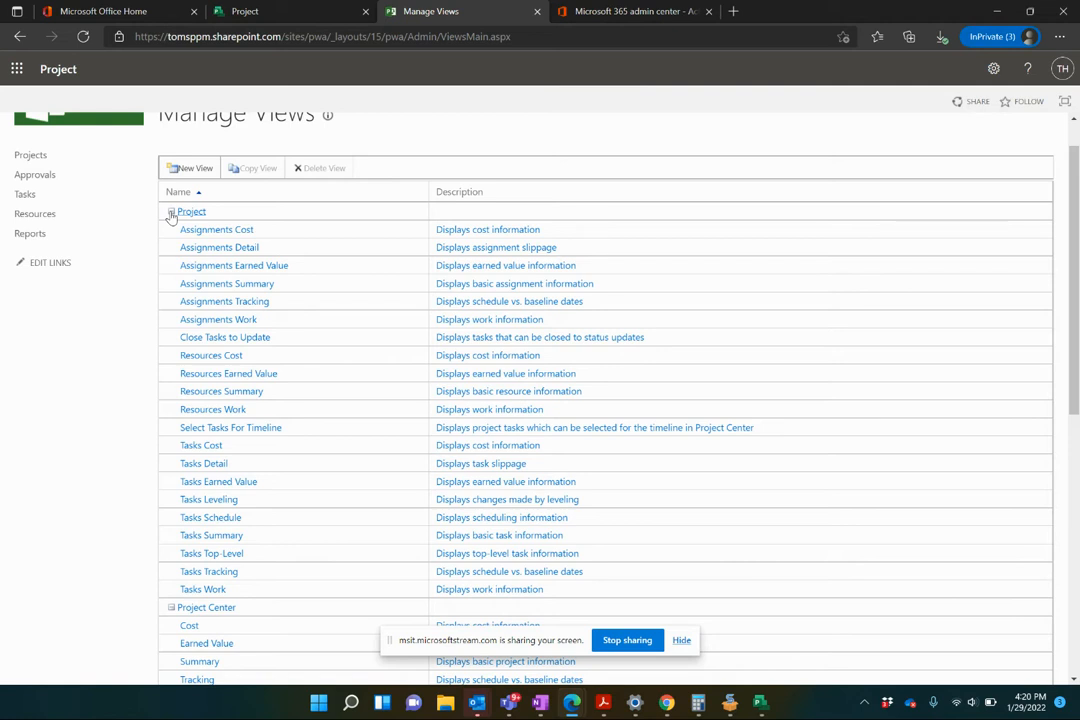
{"action": "left_click", "coordinate": [172, 212]}
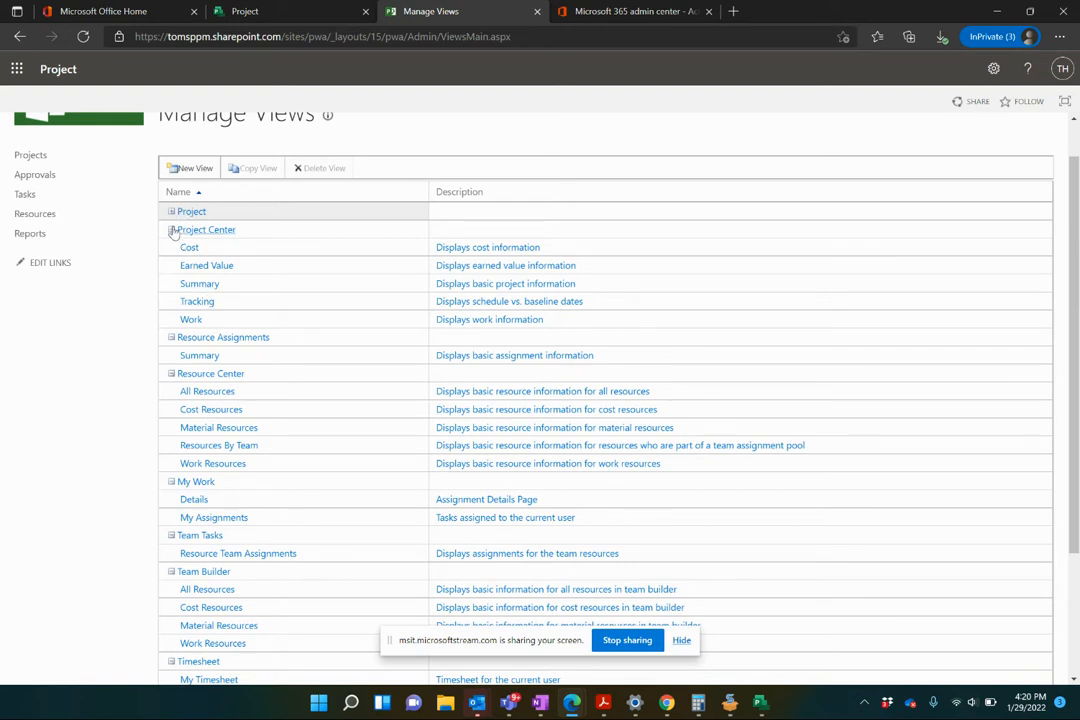
{"action": "left_click", "coordinate": [172, 230]}
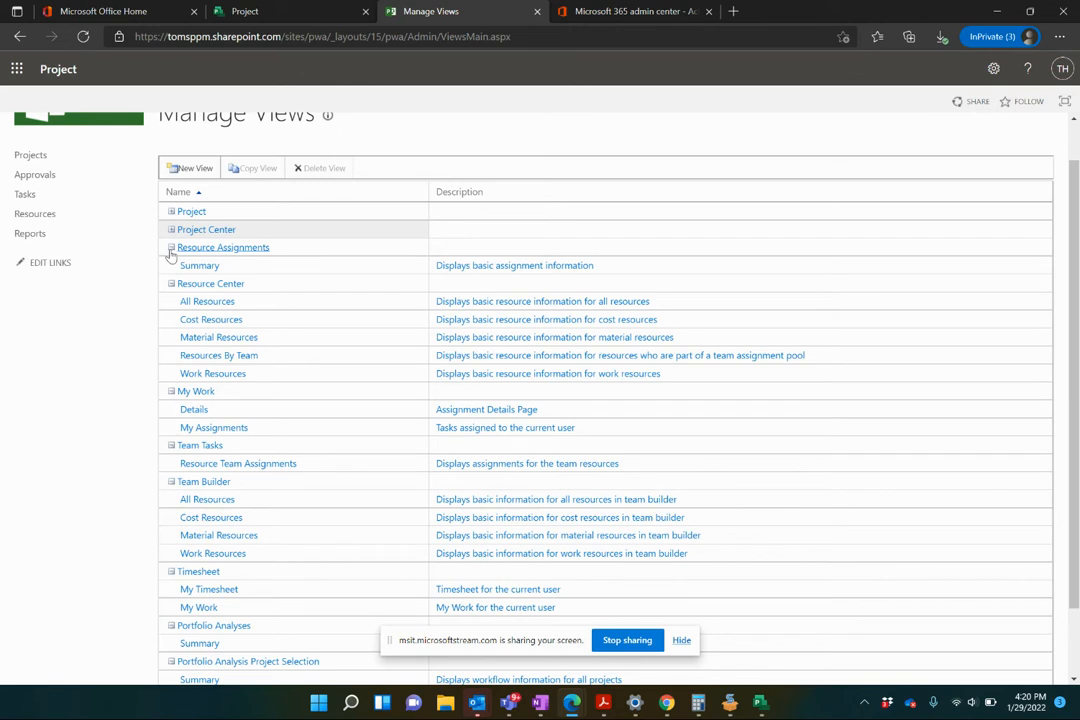
{"action": "mouse_move", "coordinate": [230, 270]}
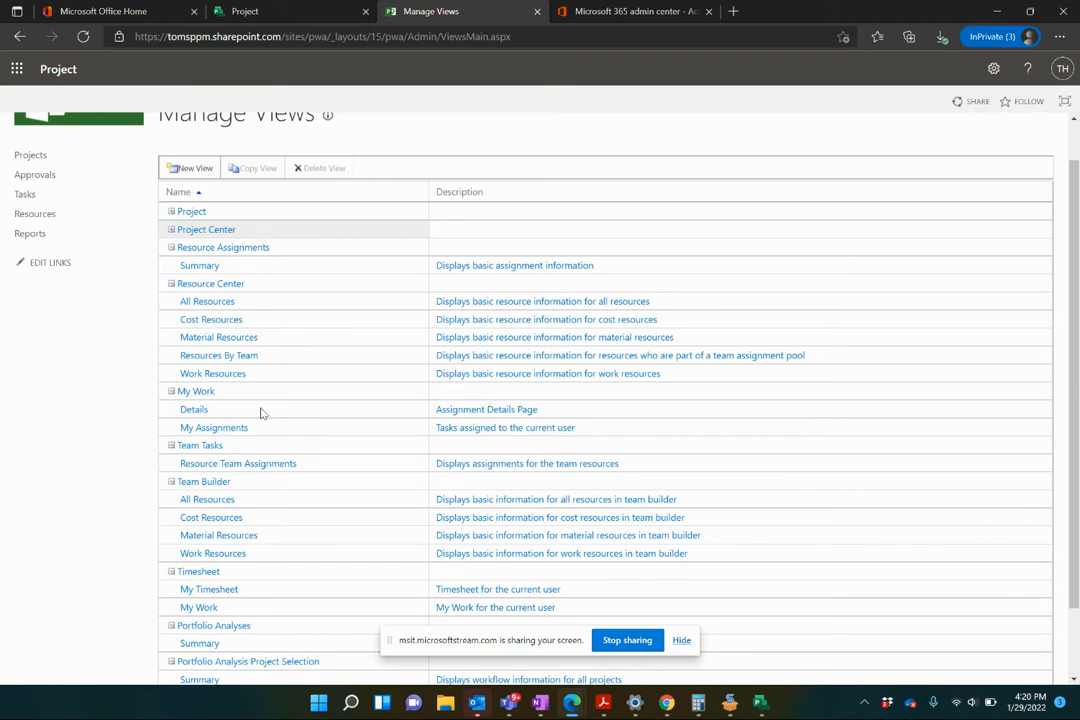
{"action": "mouse_move", "coordinate": [290, 356]}
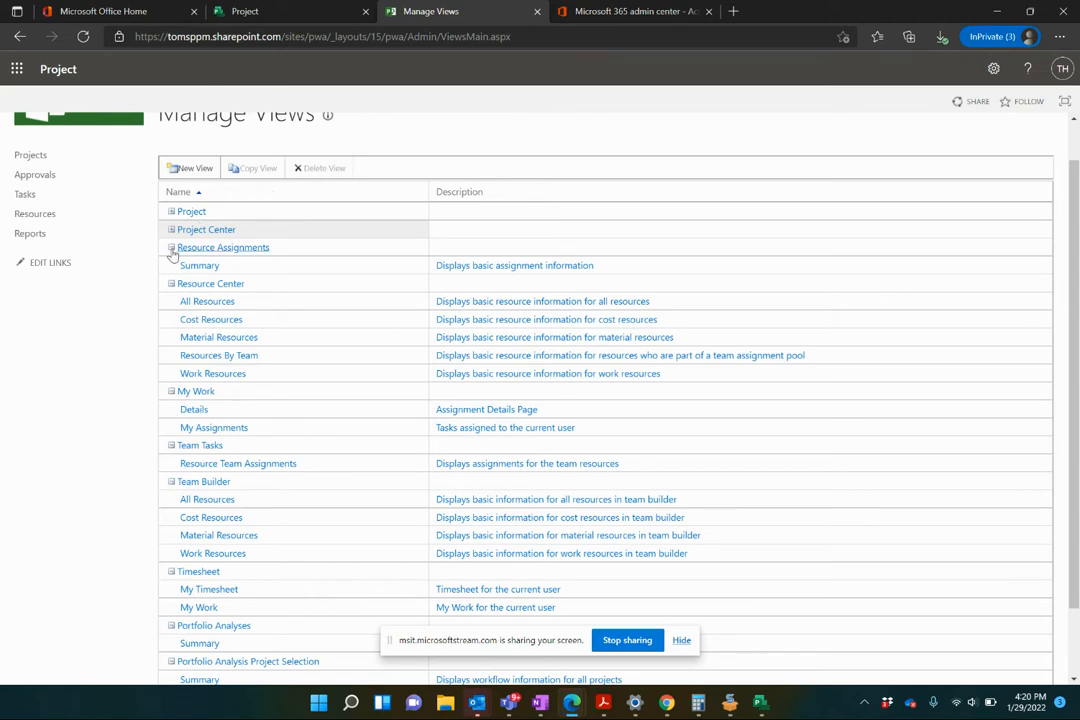
- Select the Project Center Summary view and start a copy of it
{"action": "left_click", "coordinate": [172, 228]}
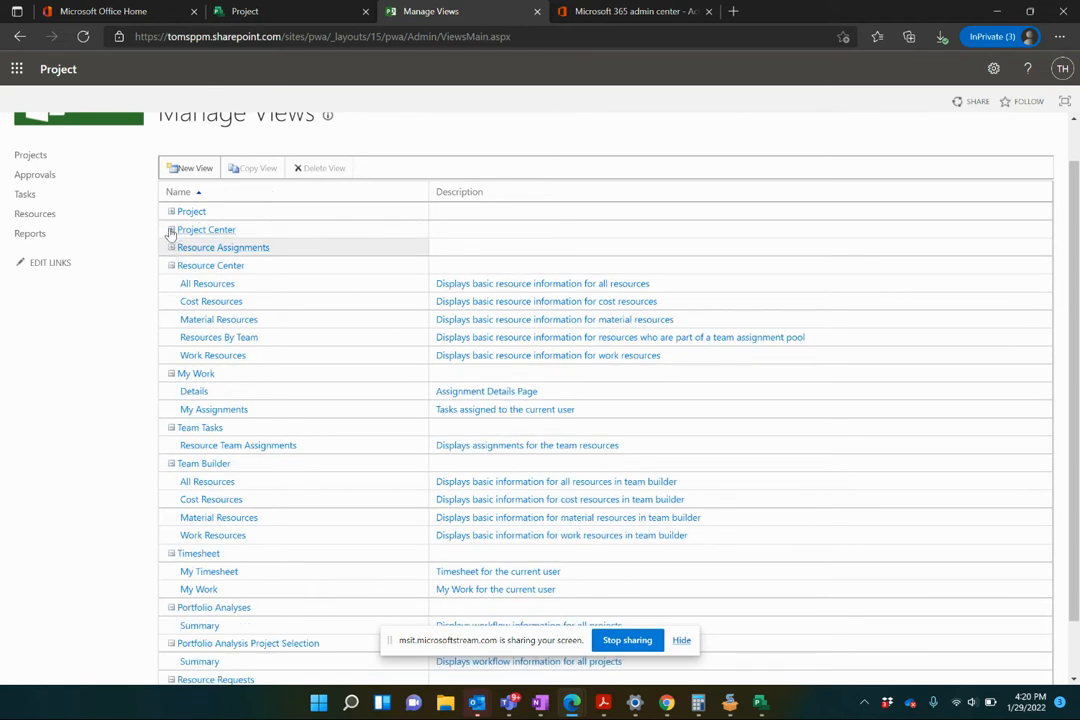
{"action": "left_click", "coordinate": [172, 228]}
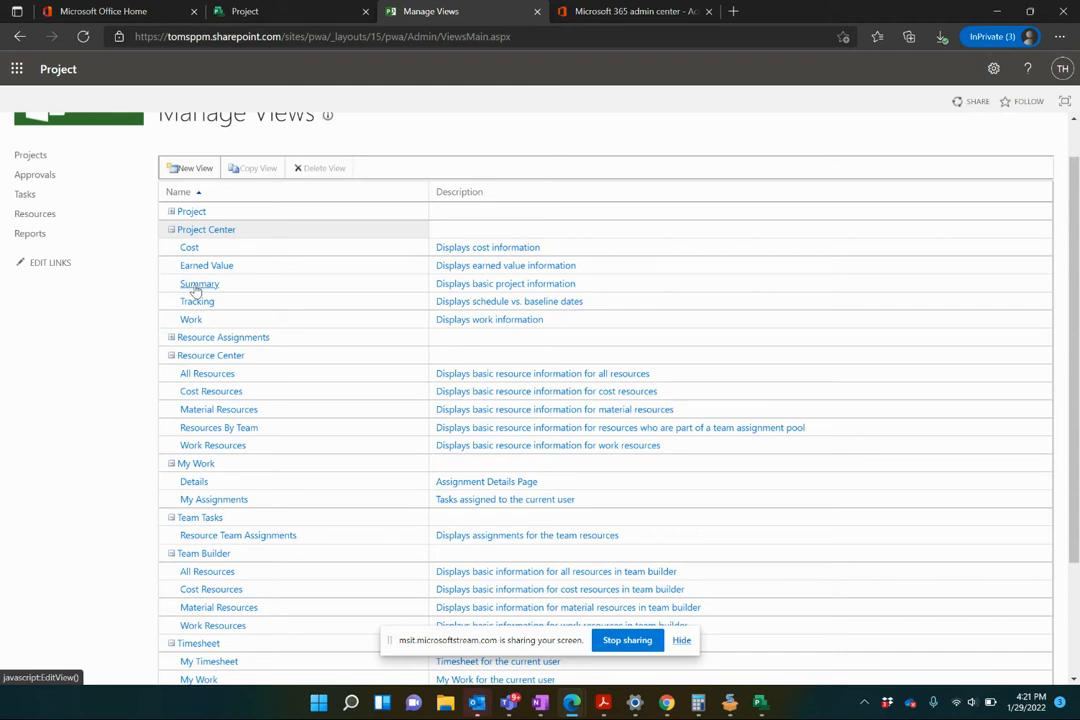
{"action": "mouse_move", "coordinate": [240, 290]}
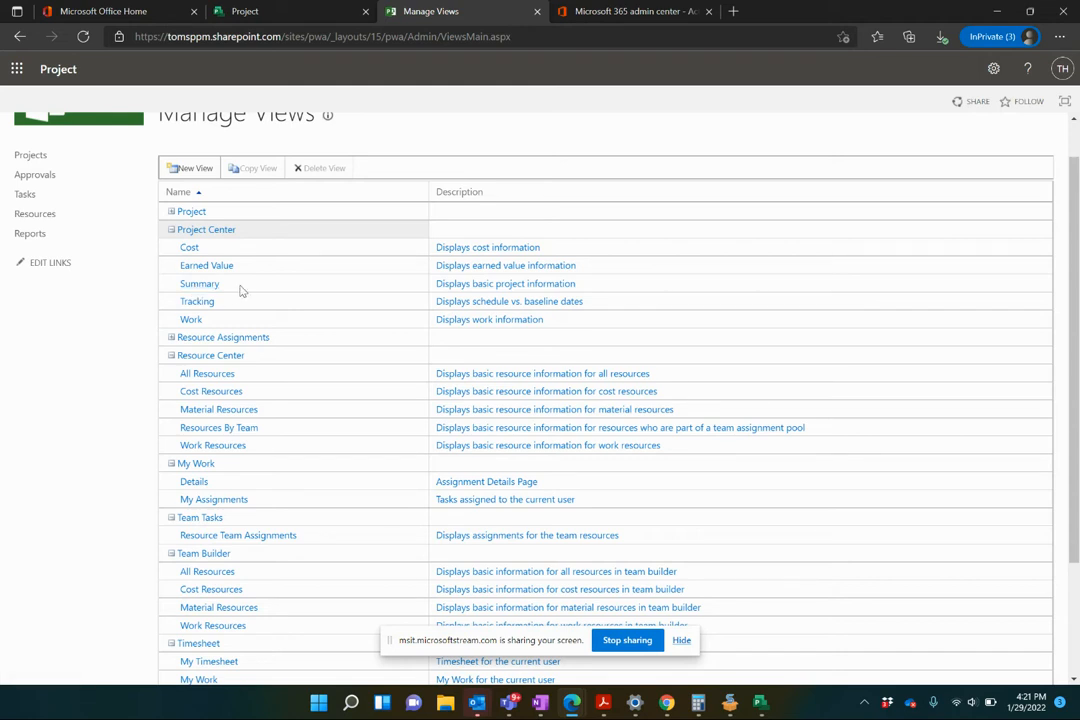
{"action": "left_click", "coordinate": [200, 284]}
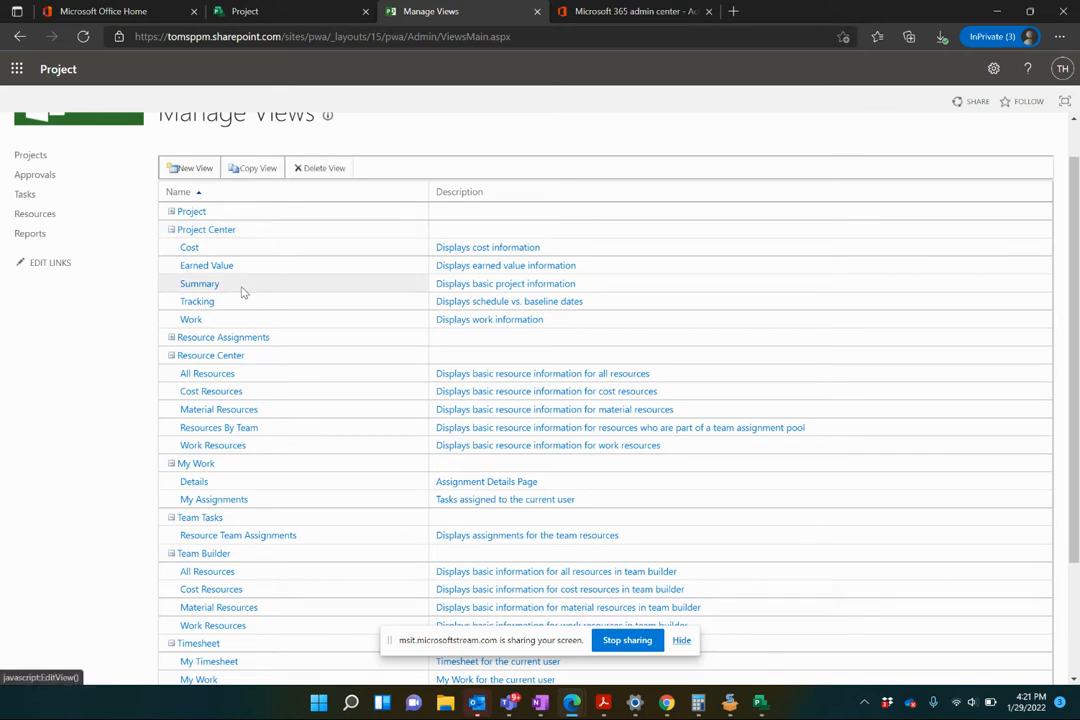
{"action": "mouse_move", "coordinate": [290, 280]}
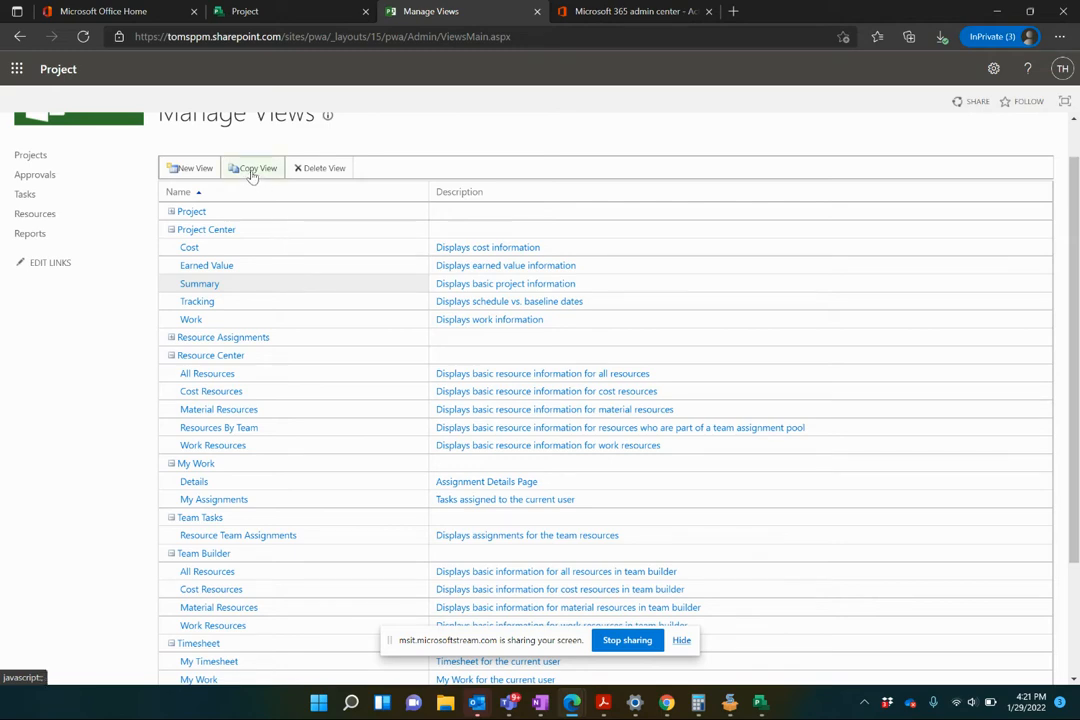
{"action": "left_click", "coordinate": [252, 168]}
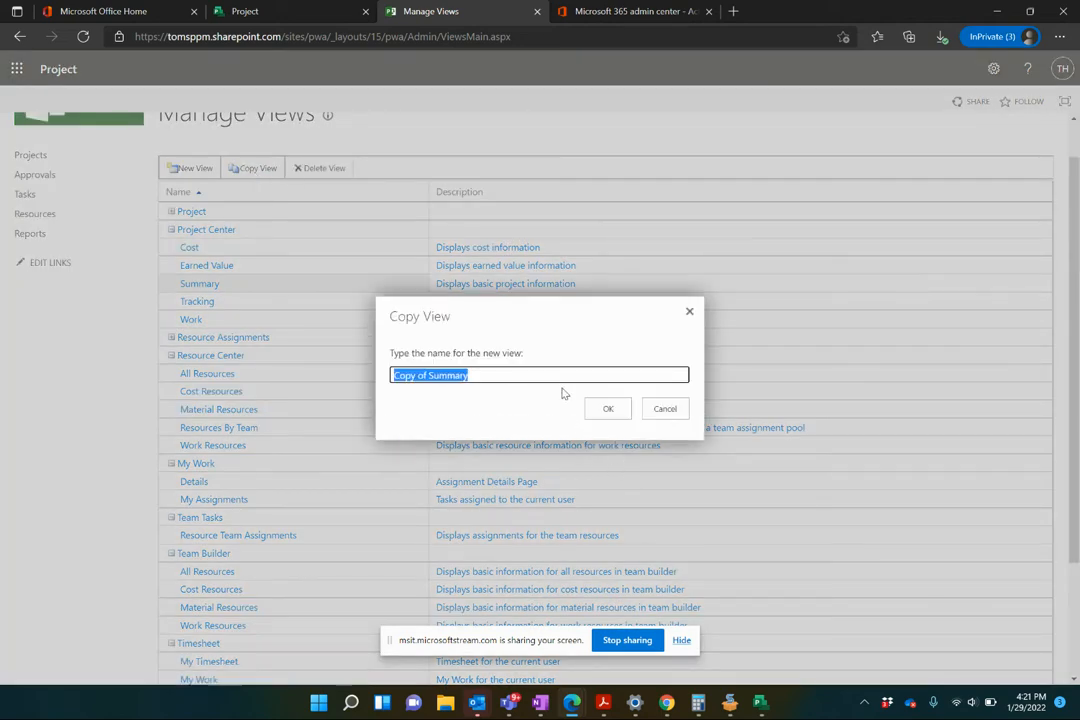
{"action": "mouse_move", "coordinate": [540, 388]}
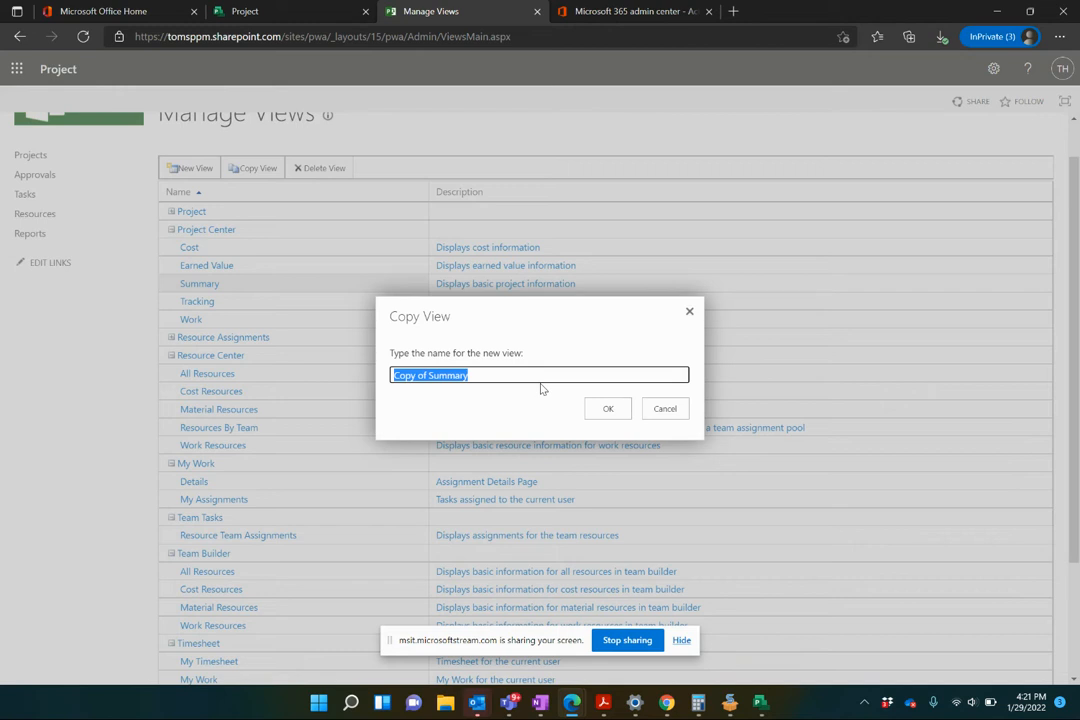
- Name the copied view 'Projects by owner' and open it for editing
{"action": "type", "text": "Po"}
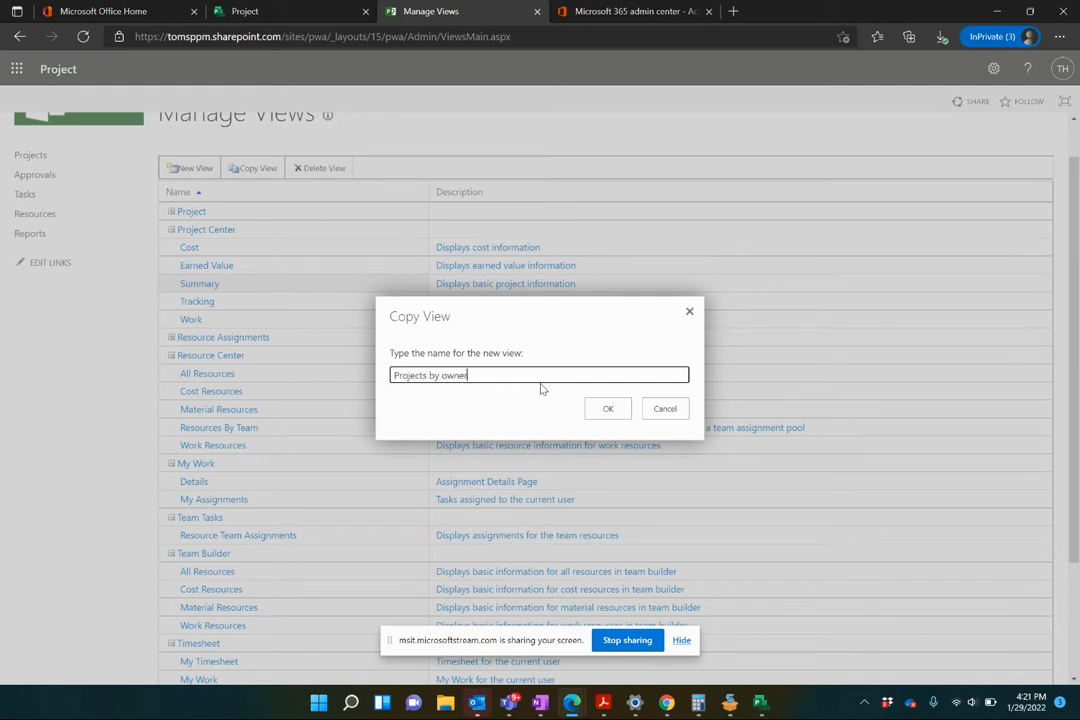
{"action": "left_click", "coordinate": [608, 408]}
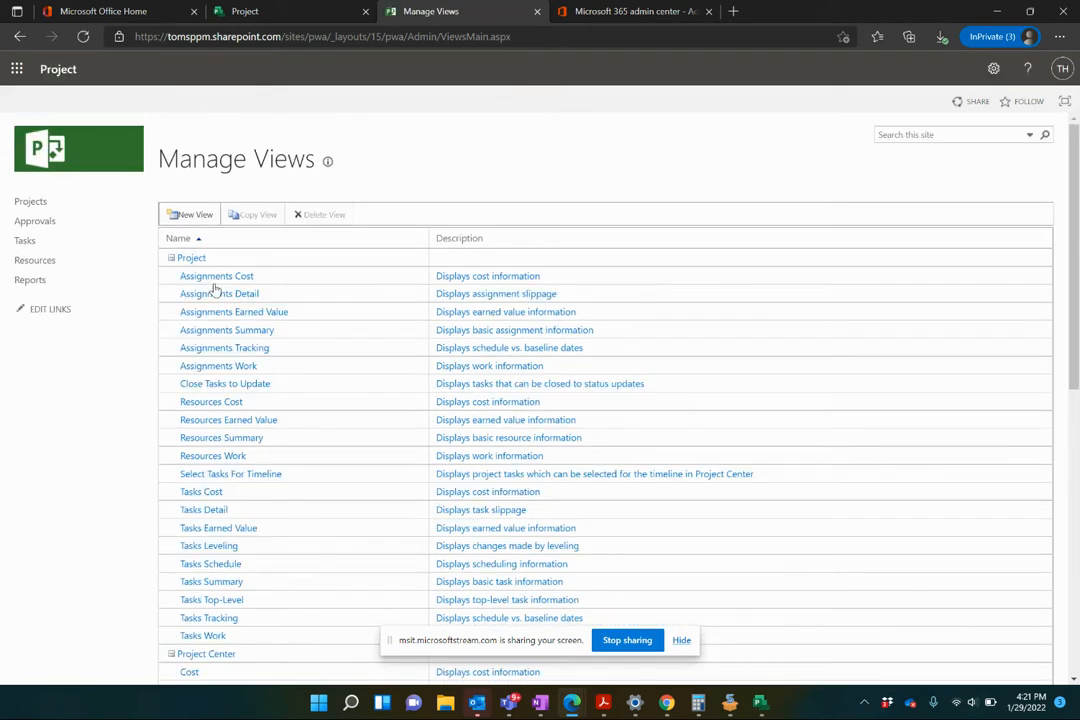
{"action": "left_click", "coordinate": [172, 256]}
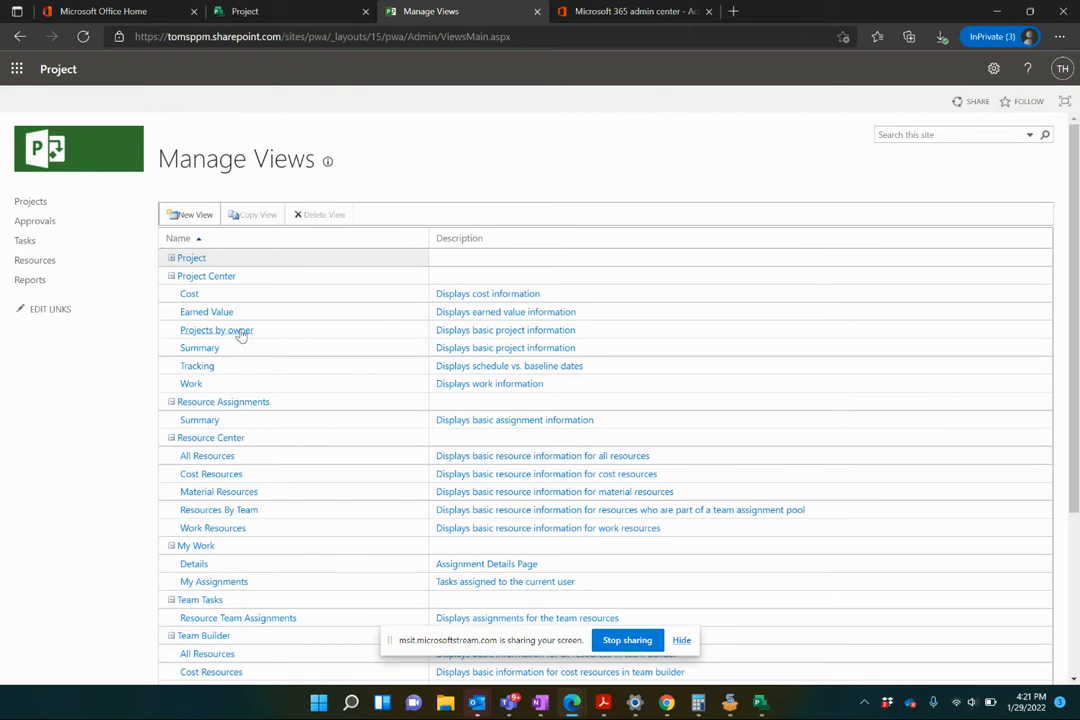
{"action": "left_click", "coordinate": [216, 330]}
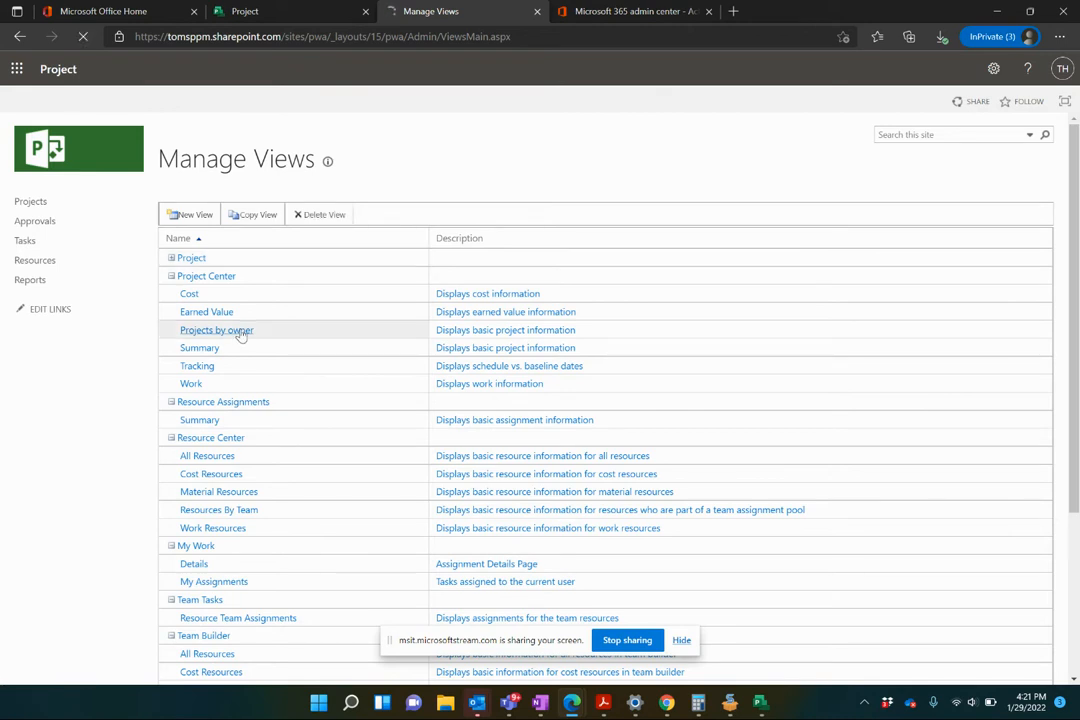
- Begin rewriting the view description as 'Displays projects grouped by owner' and check the current Project Center list
{"action": "left_click", "coordinate": [216, 330]}
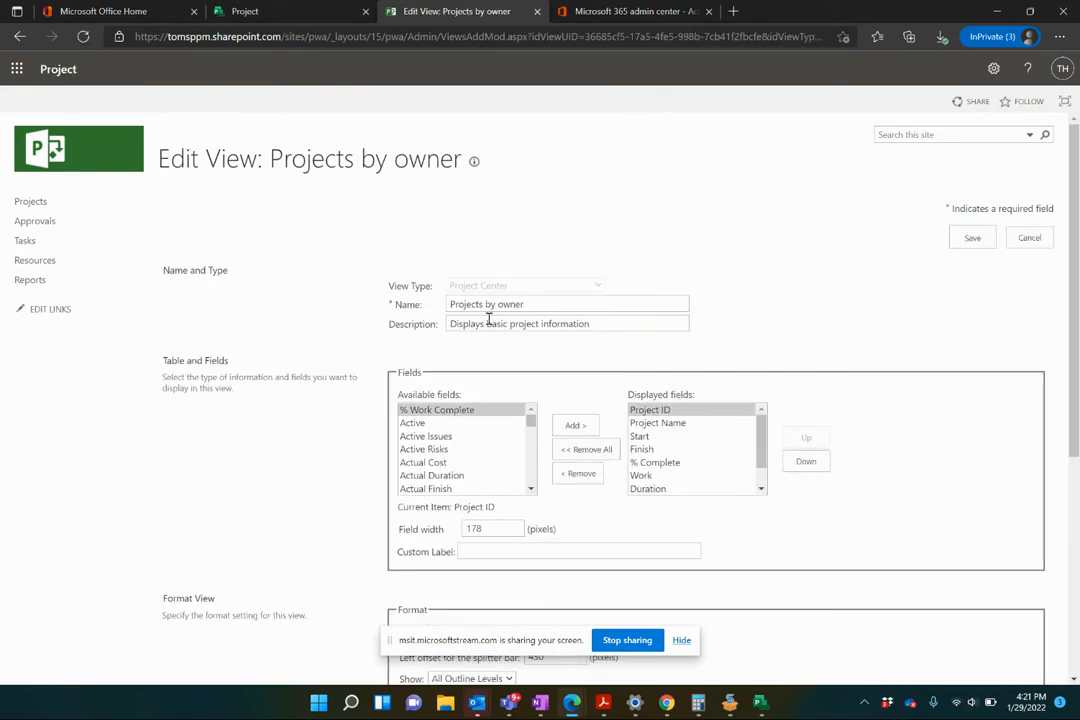
{"action": "left_click", "coordinate": [568, 324]}
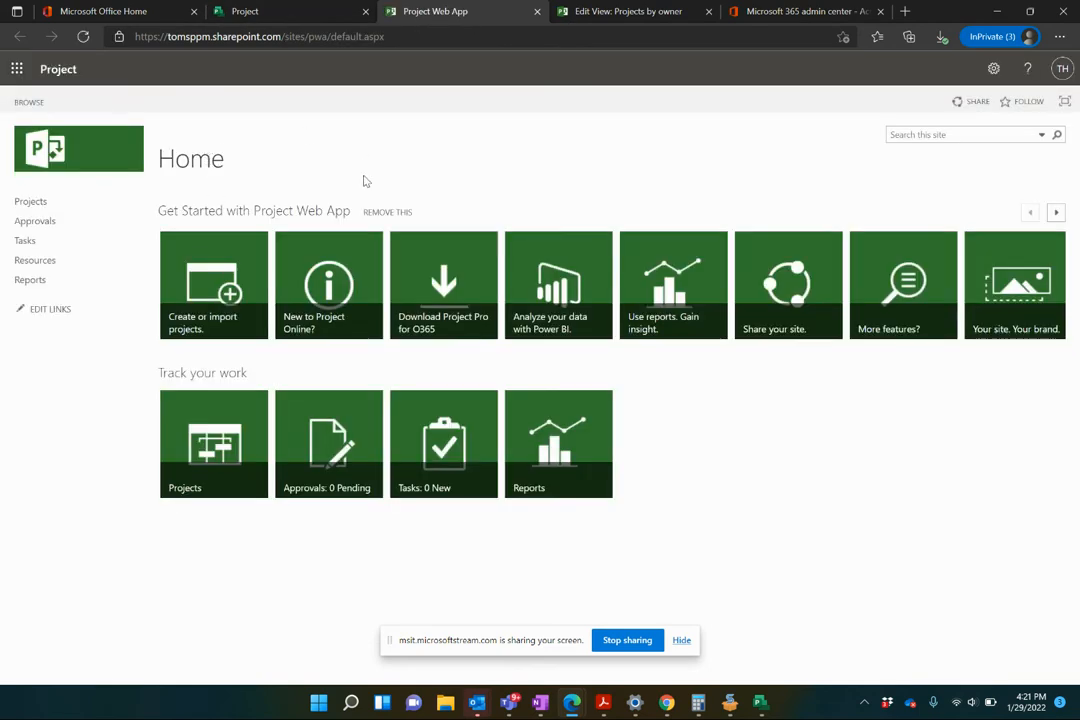
{"action": "left_click", "coordinate": [30, 202]}
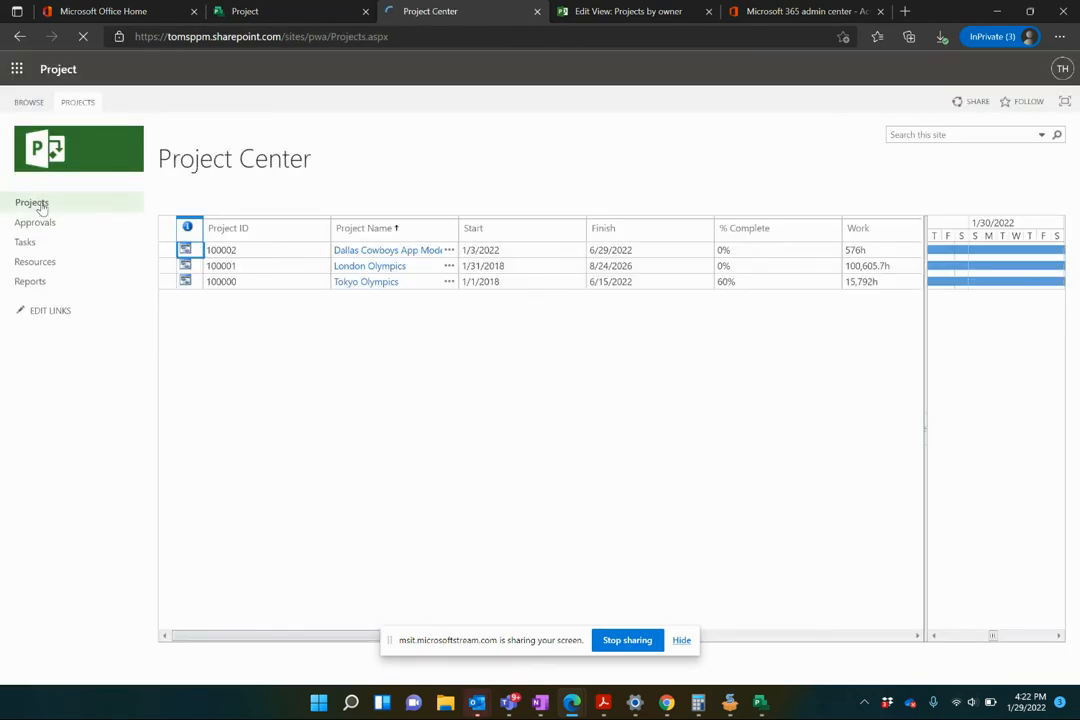
{"action": "left_click", "coordinate": [78, 100]}
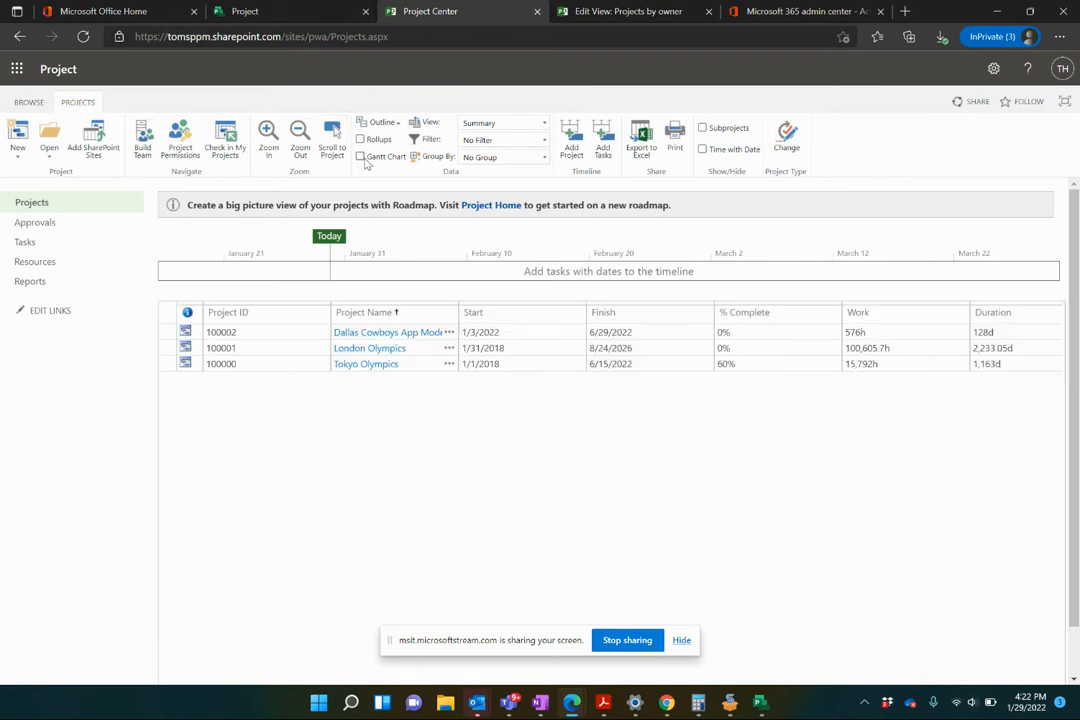
{"action": "left_click", "coordinate": [360, 156]}
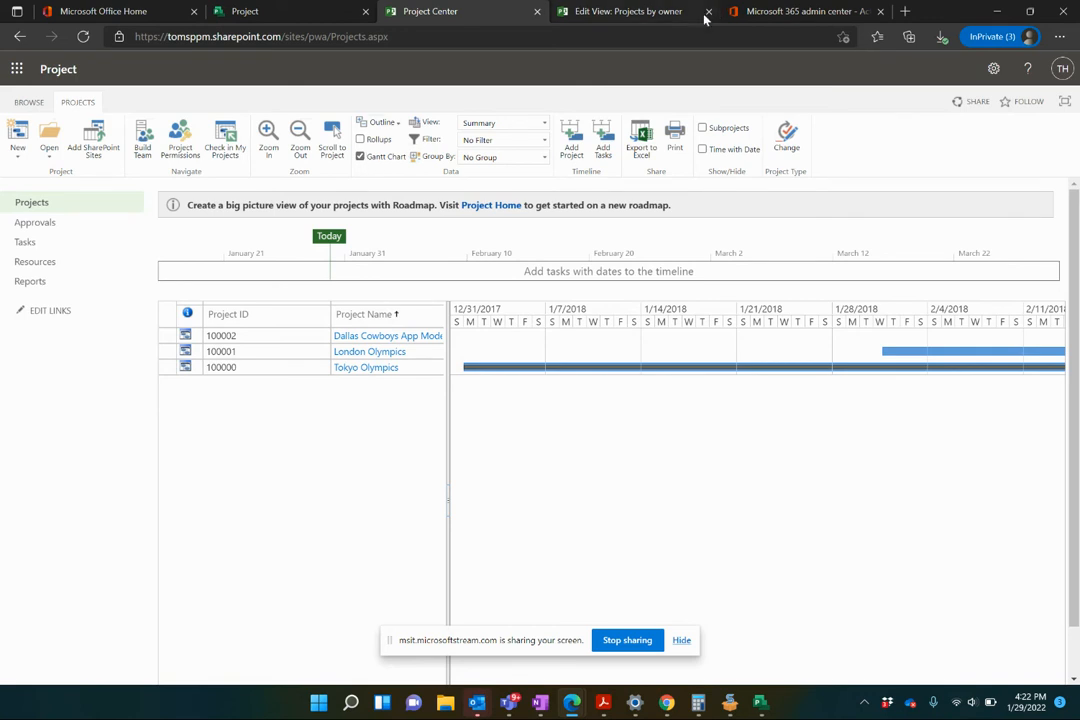
{"action": "mouse_move", "coordinate": [584, 12]}
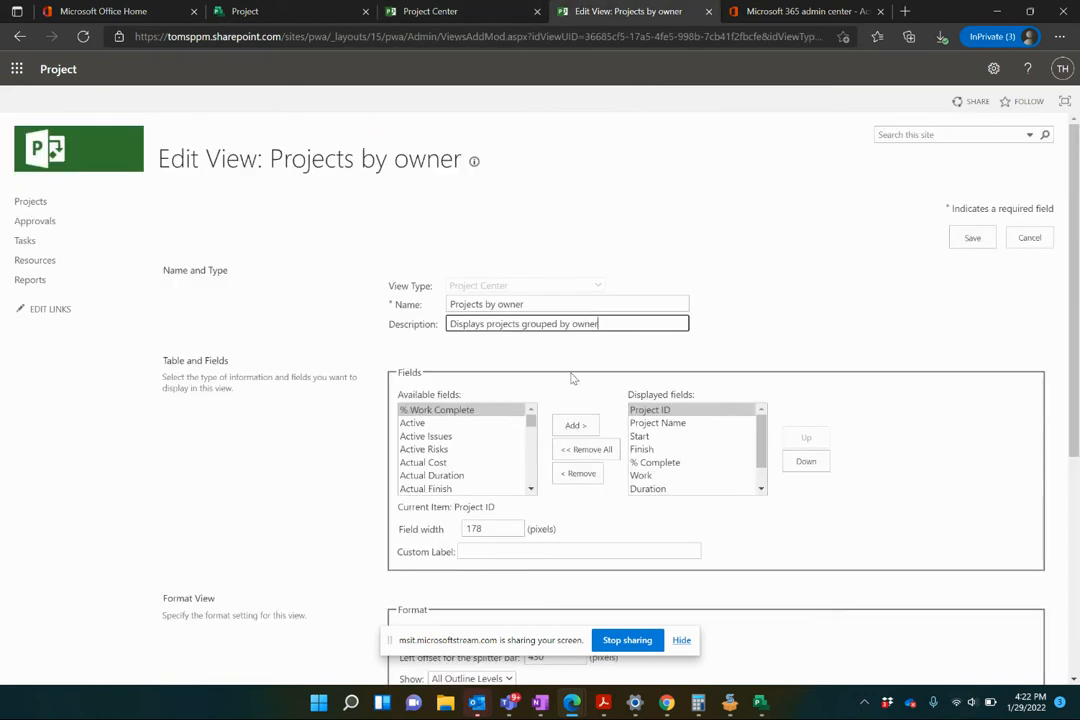
- Add the Owner field to the displayed columns and group the projects first by Owner
{"action": "scroll", "scroll_direction": "down", "scroll_amount": 3}
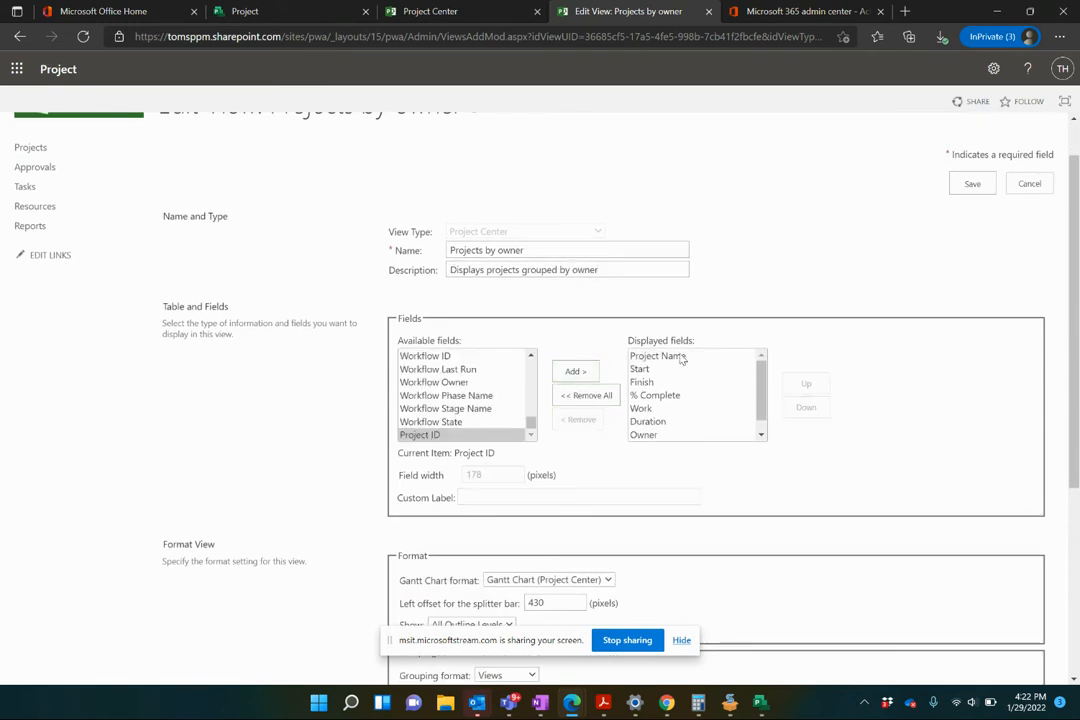
{"action": "left_click", "coordinate": [642, 380]}
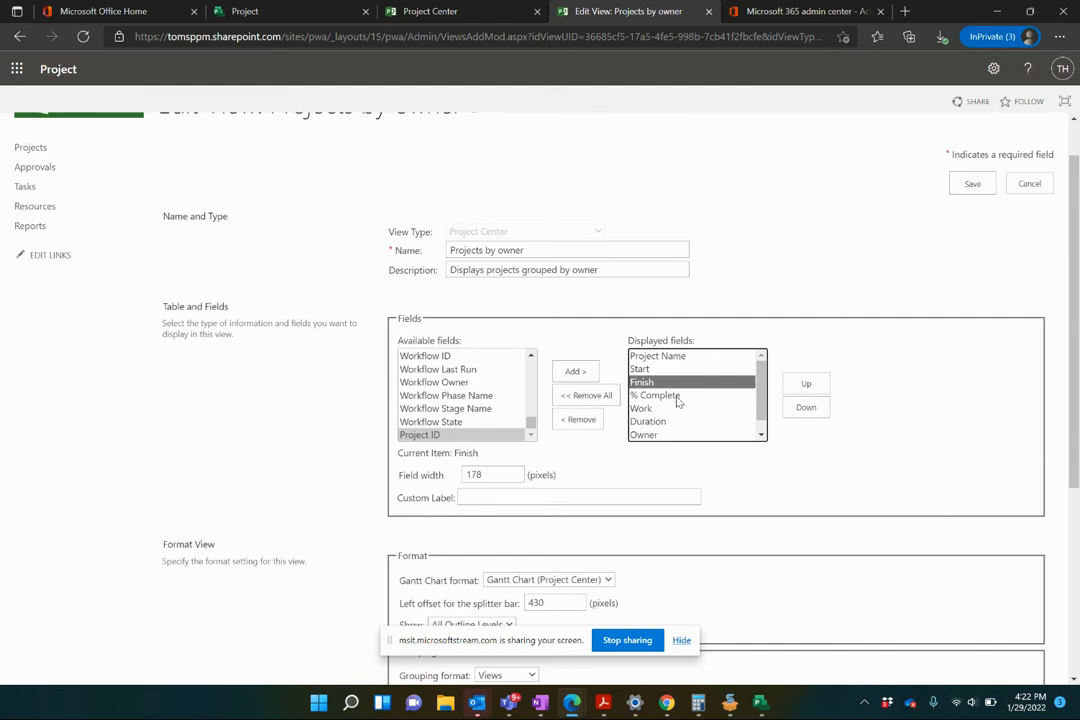
{"action": "left_click", "coordinate": [640, 408]}
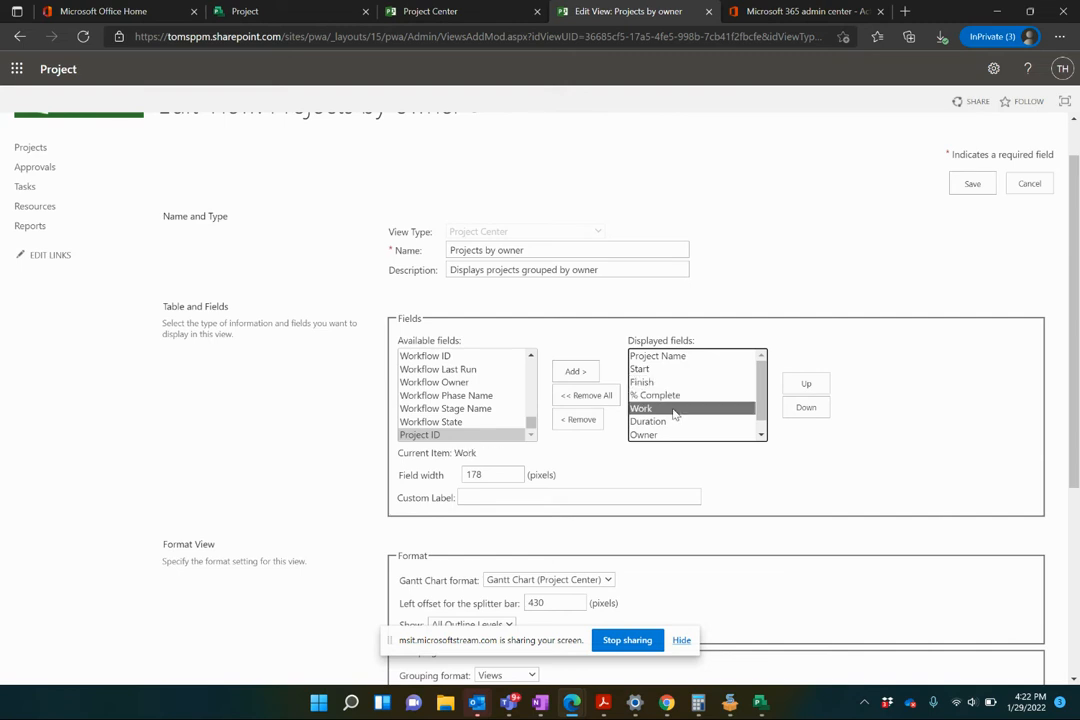
{"action": "left_click", "coordinate": [644, 436]}
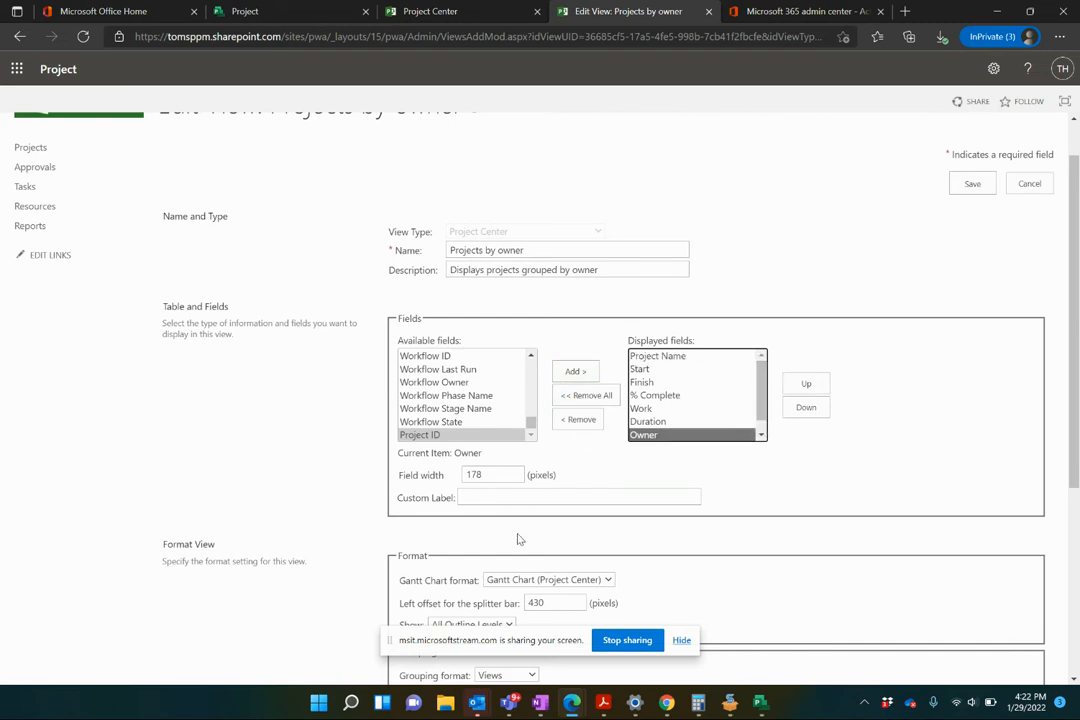
{"action": "scroll", "scroll_direction": "down", "scroll_amount": 3}
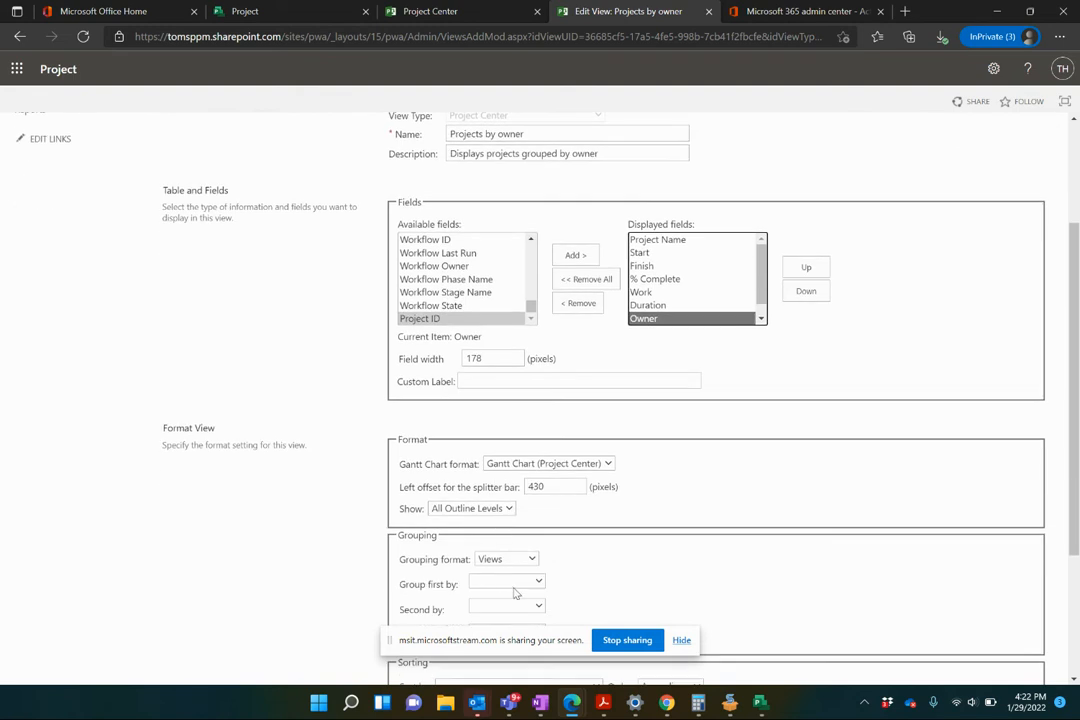
{"action": "left_click", "coordinate": [504, 580]}
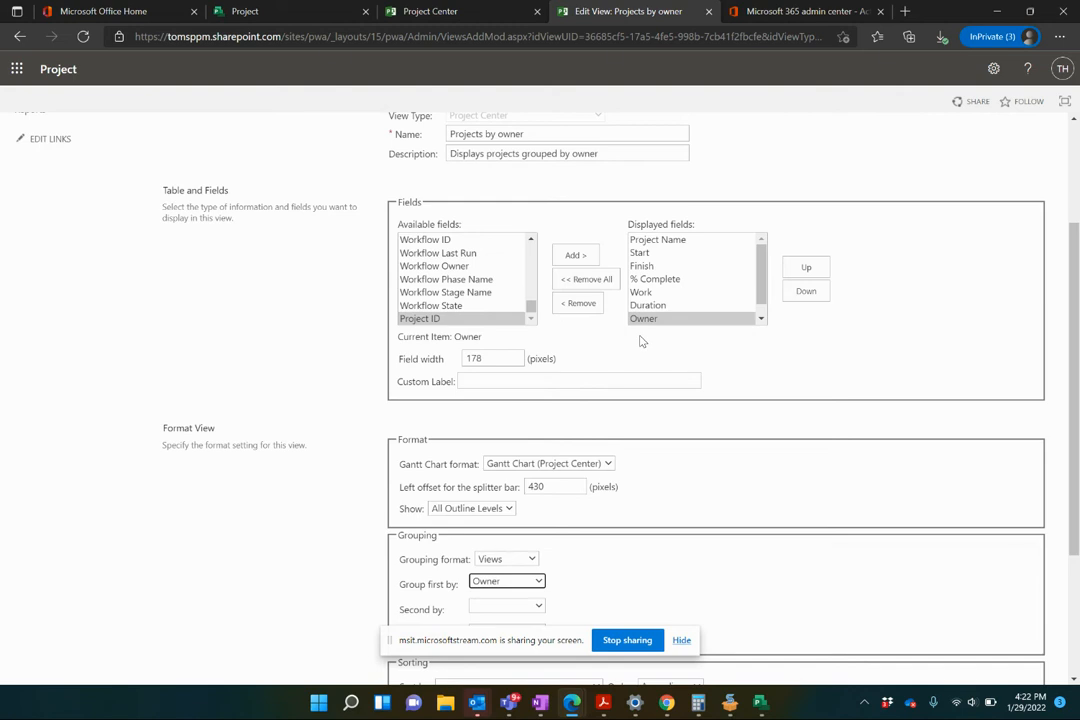
{"action": "left_click", "coordinate": [656, 240]}
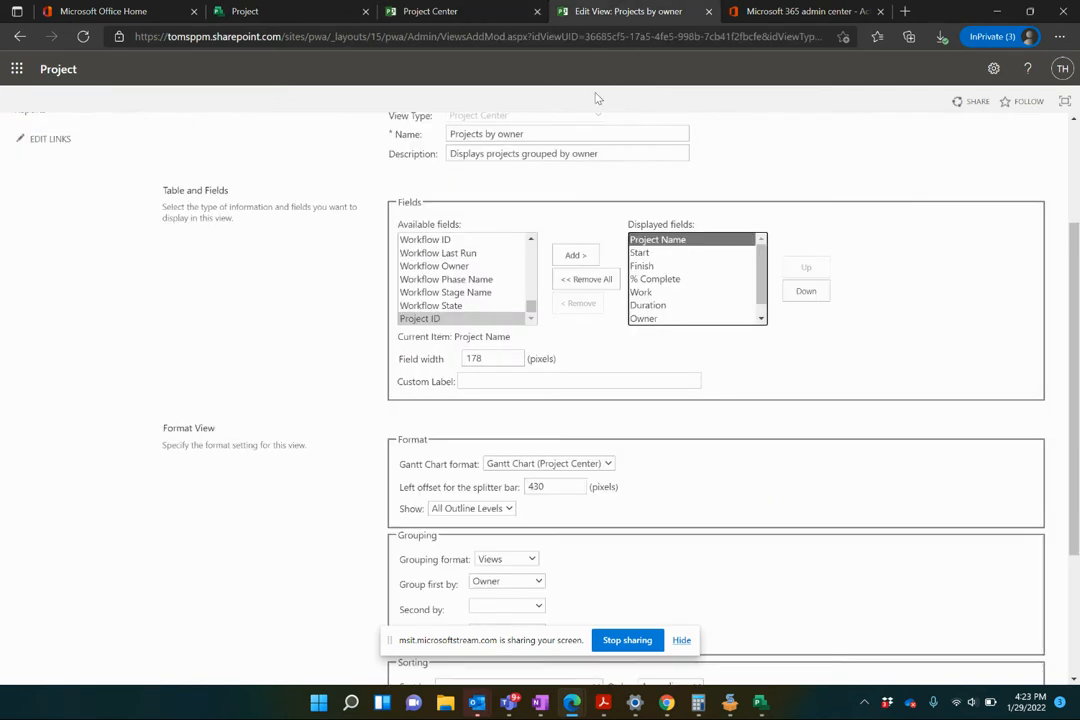
{"action": "mouse_move", "coordinate": [528, 332]}
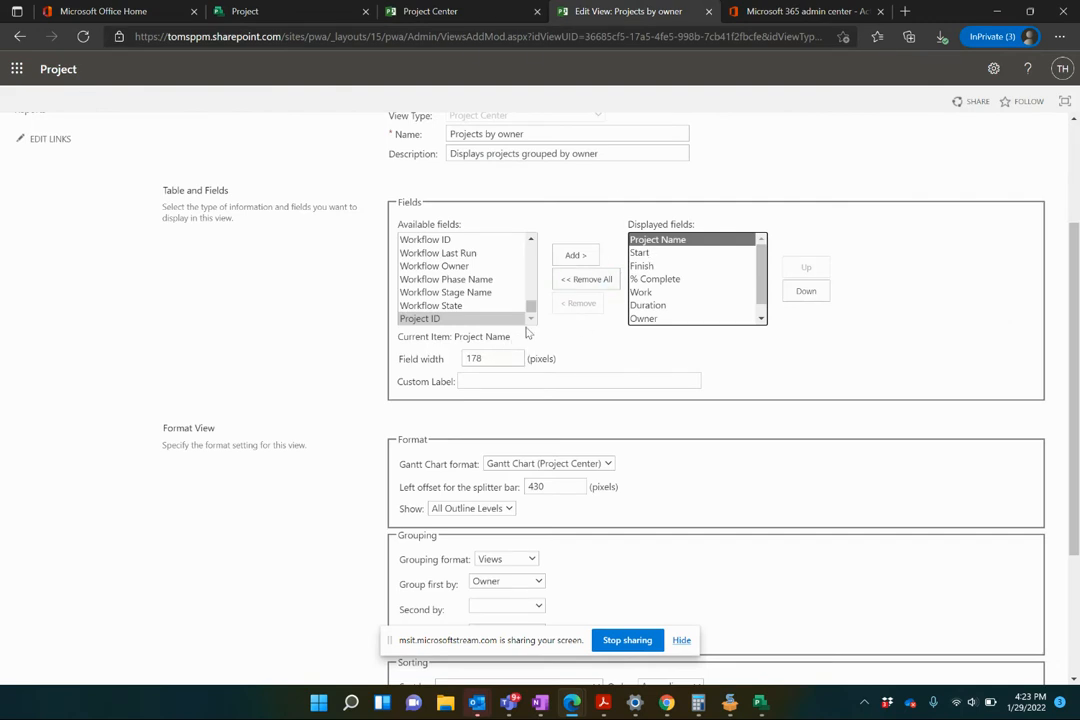
- Set Project Name width to 300 and Start and Finish widths to 80
{"action": "type", "text": "25"}
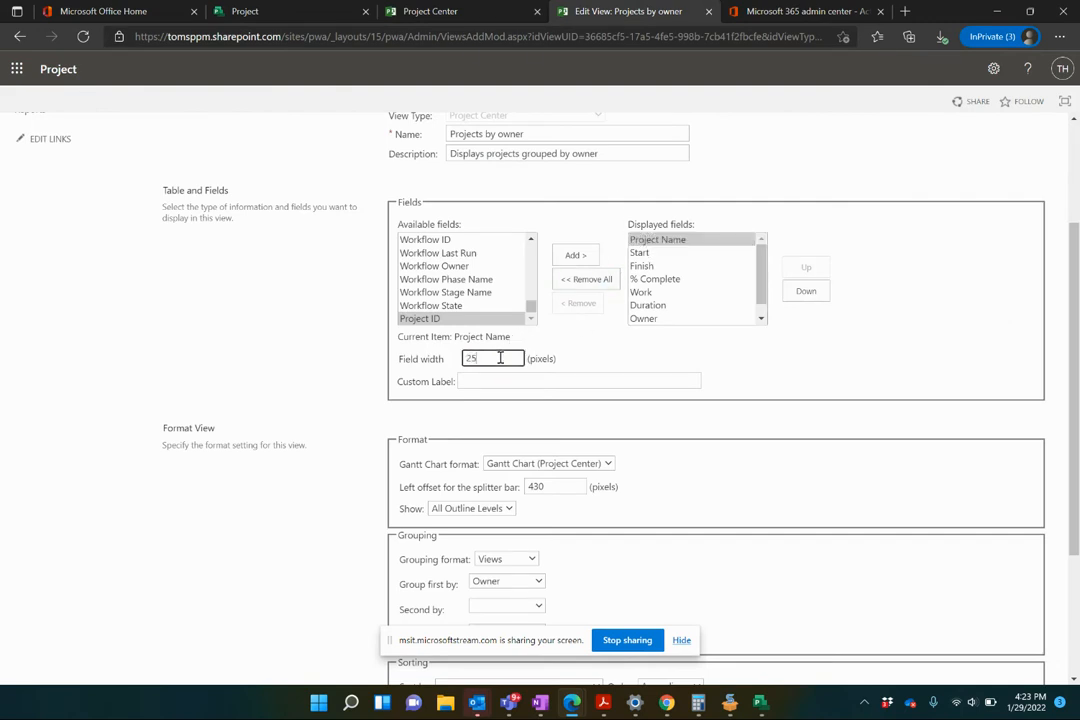
{"action": "left_click", "coordinate": [492, 358]}
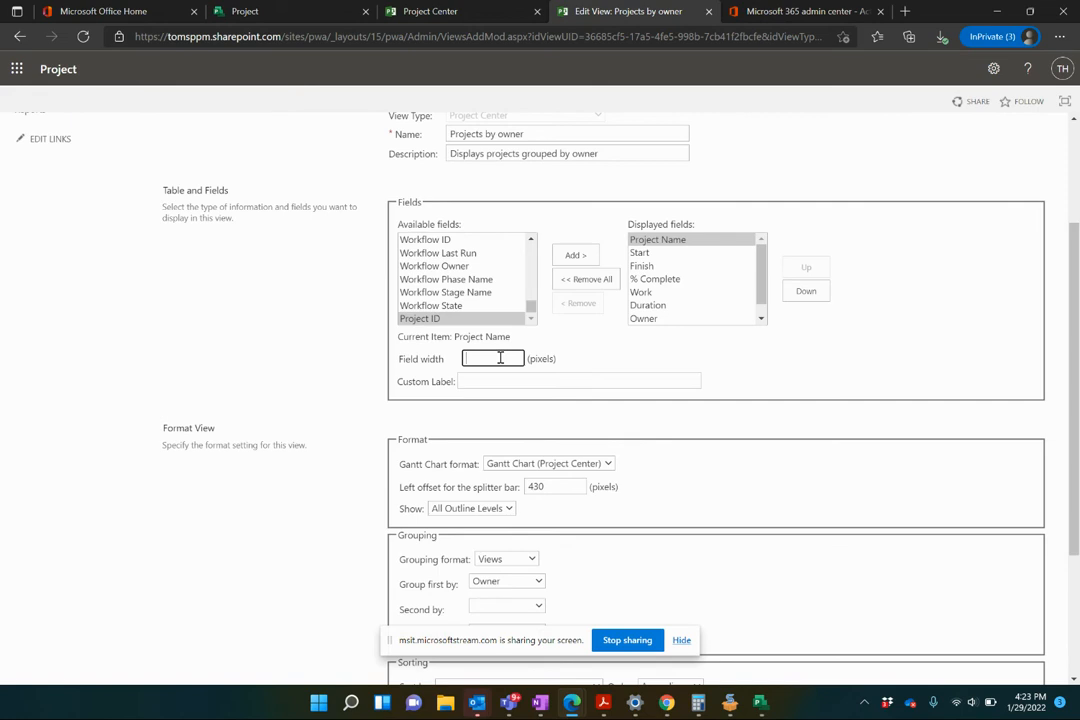
{"action": "type", "text": "300"}
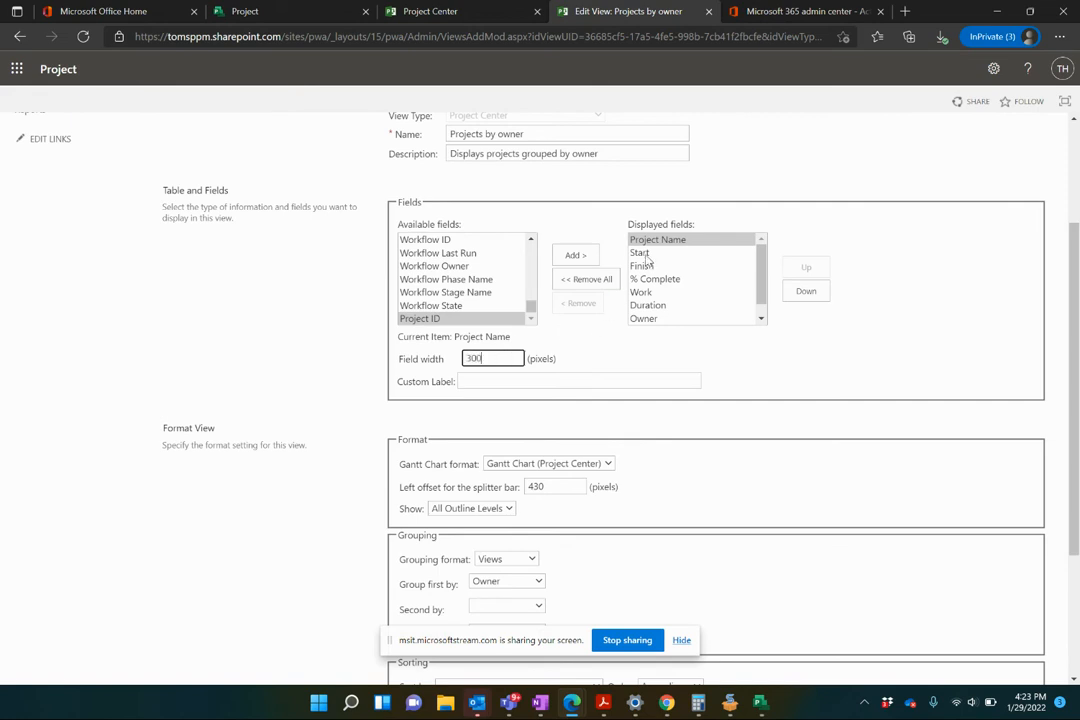
{"action": "left_click", "coordinate": [640, 252]}
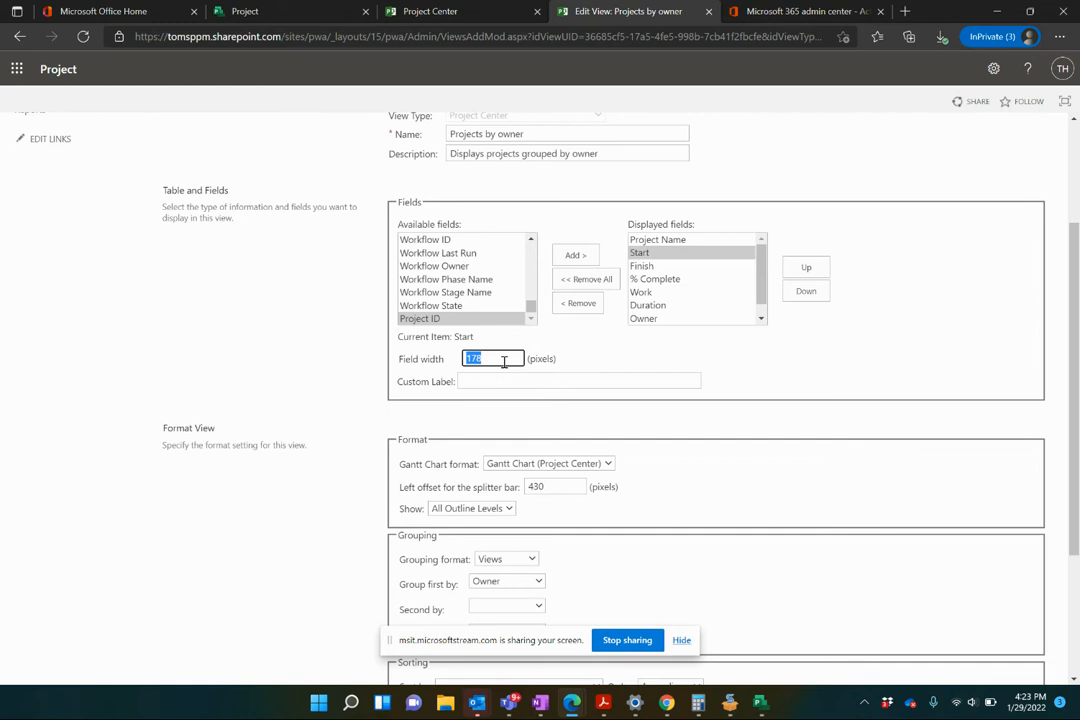
{"action": "type", "text": "80"}
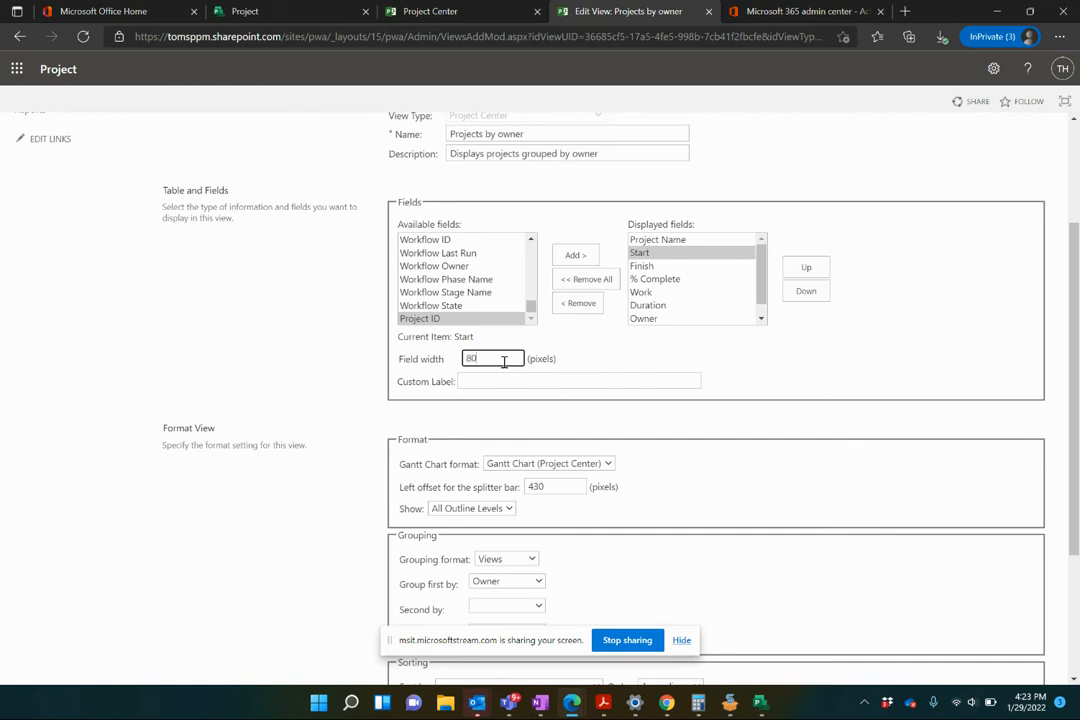
{"action": "left_click", "coordinate": [644, 264]}
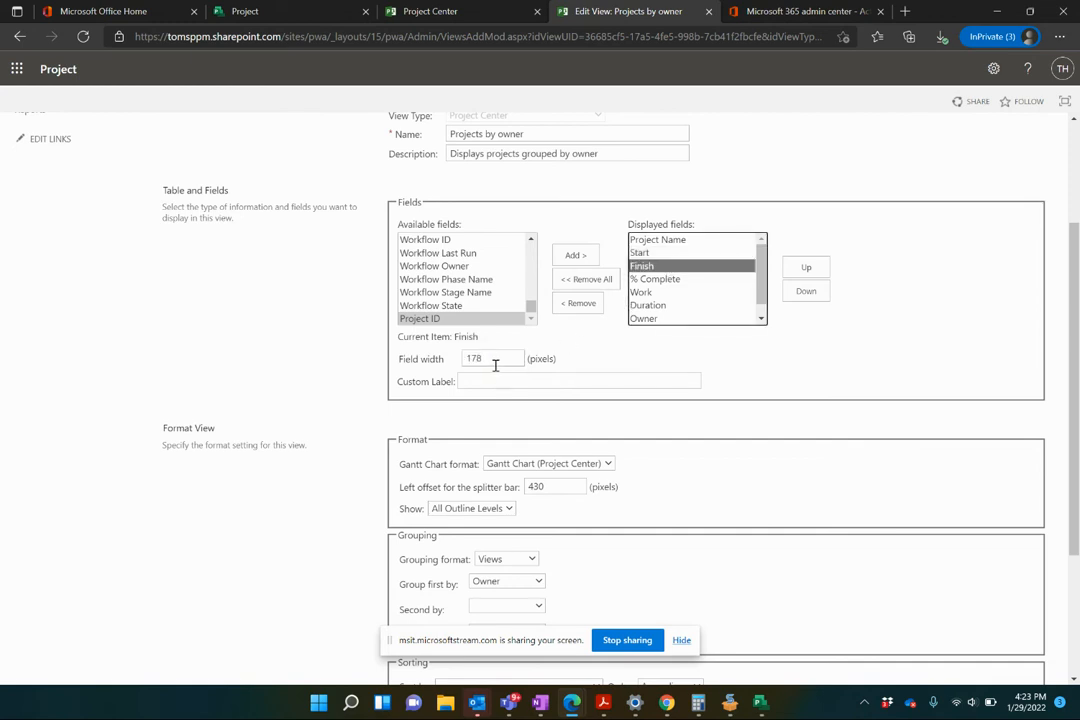
{"action": "type", "text": "80"}
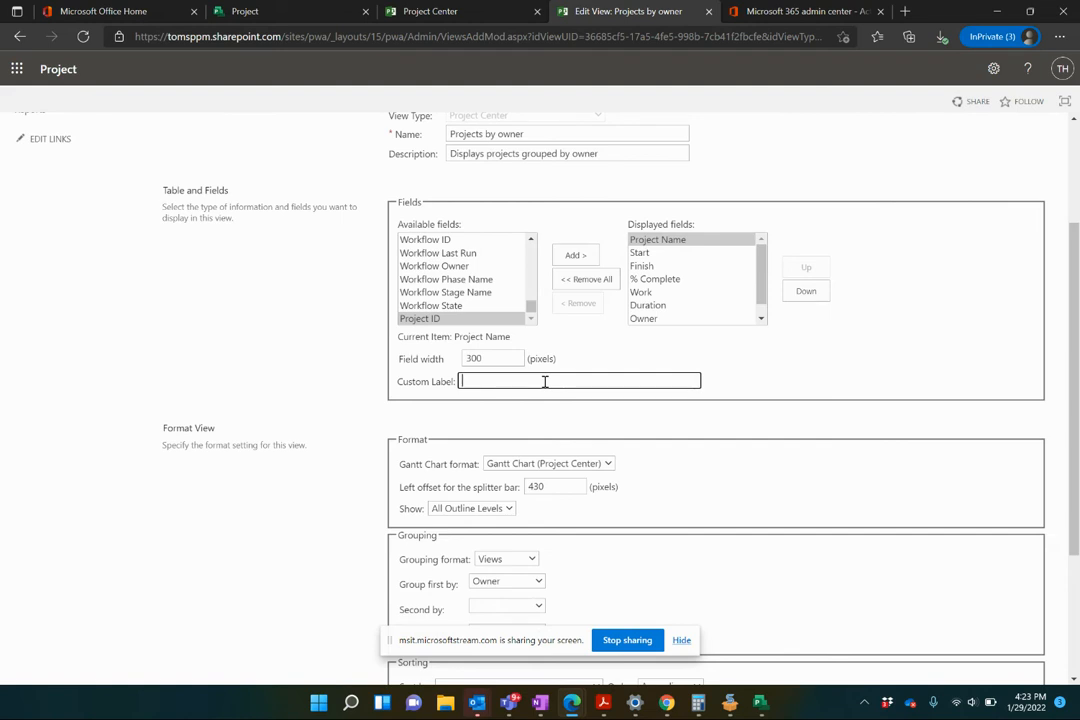
- Give the Project Name column the custom label 'Program Name'
{"action": "type", "text": "Pr"}
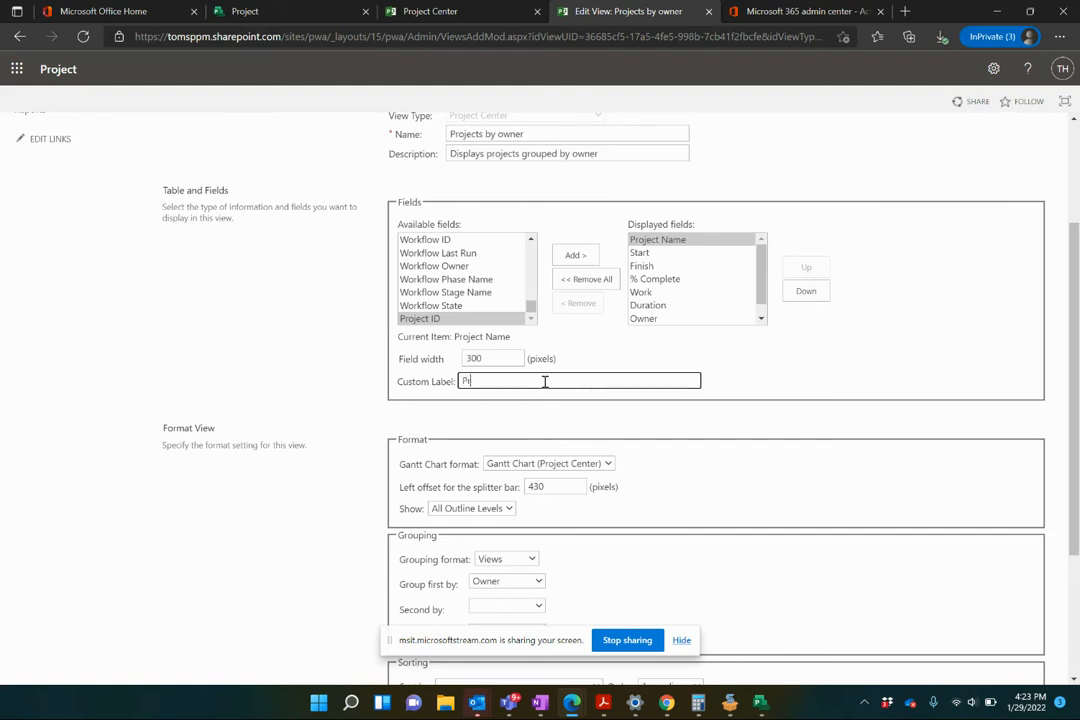
{"action": "type", "text": "Program Names"}
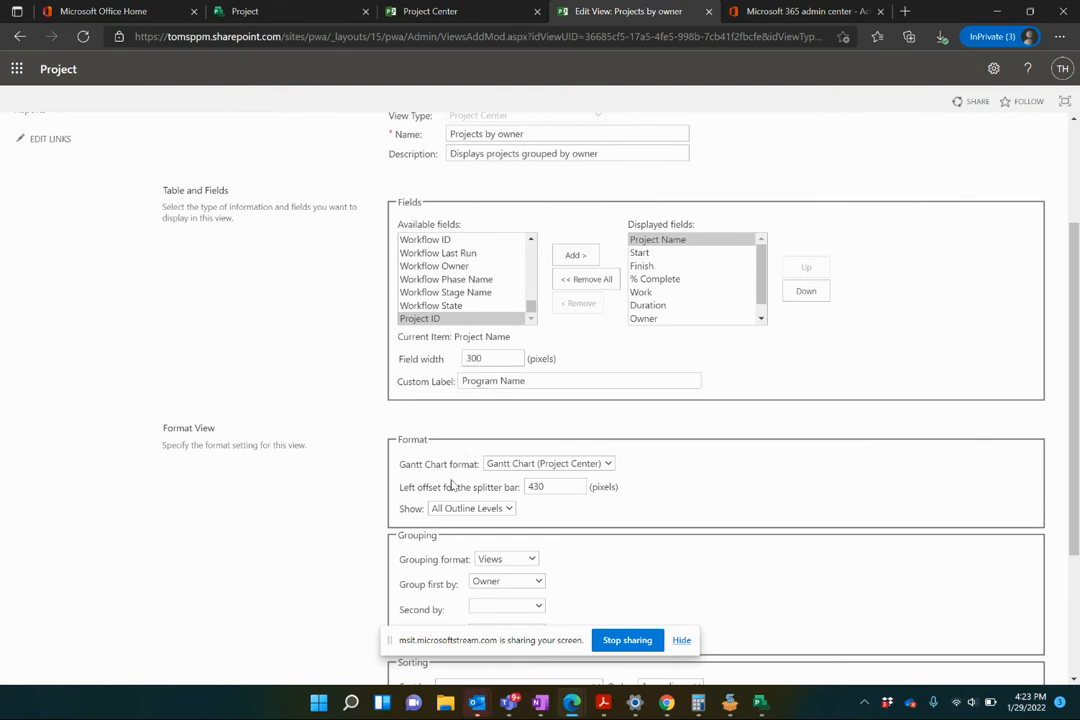
- Set the splitter bar's left offset to 800 pixels, keeping Owner as the first grouping
{"action": "scroll", "scroll_direction": "down", "scroll_amount": 3}
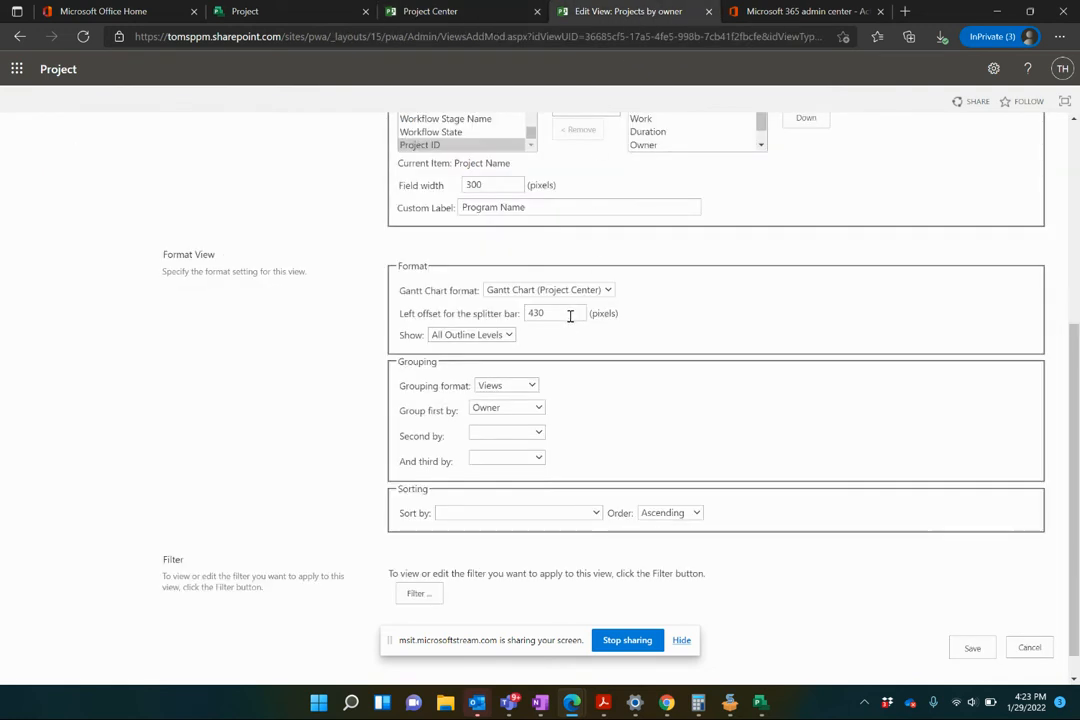
{"action": "type", "text": "8"}
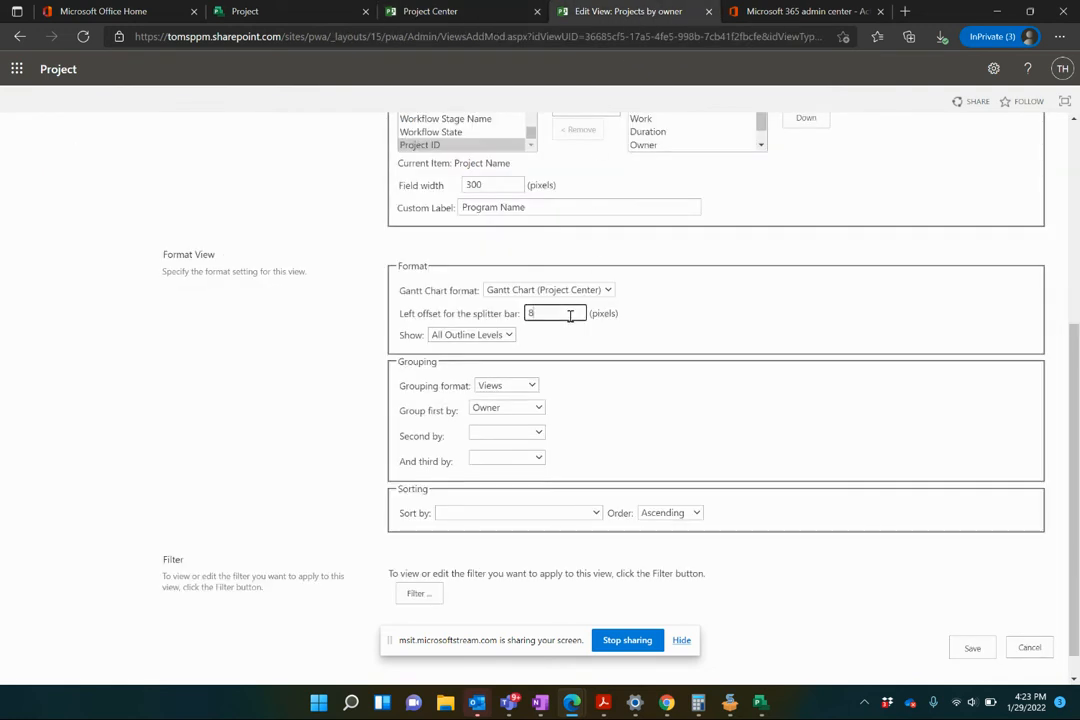
{"action": "type", "text": "800"}
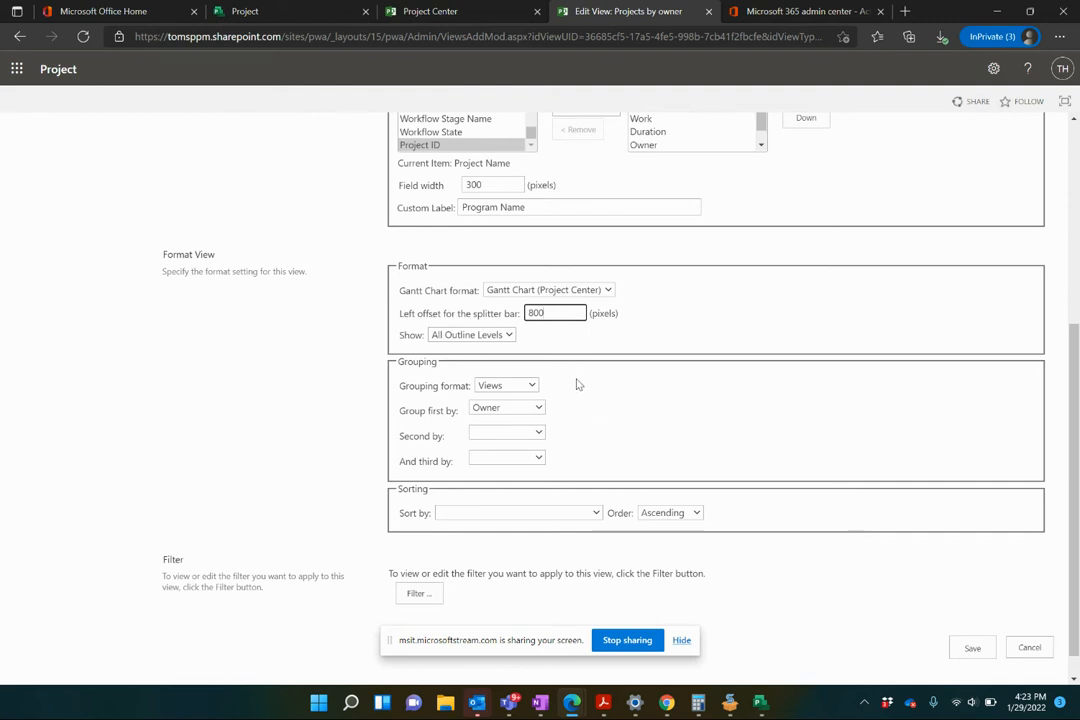
{"action": "mouse_move", "coordinate": [572, 372]}
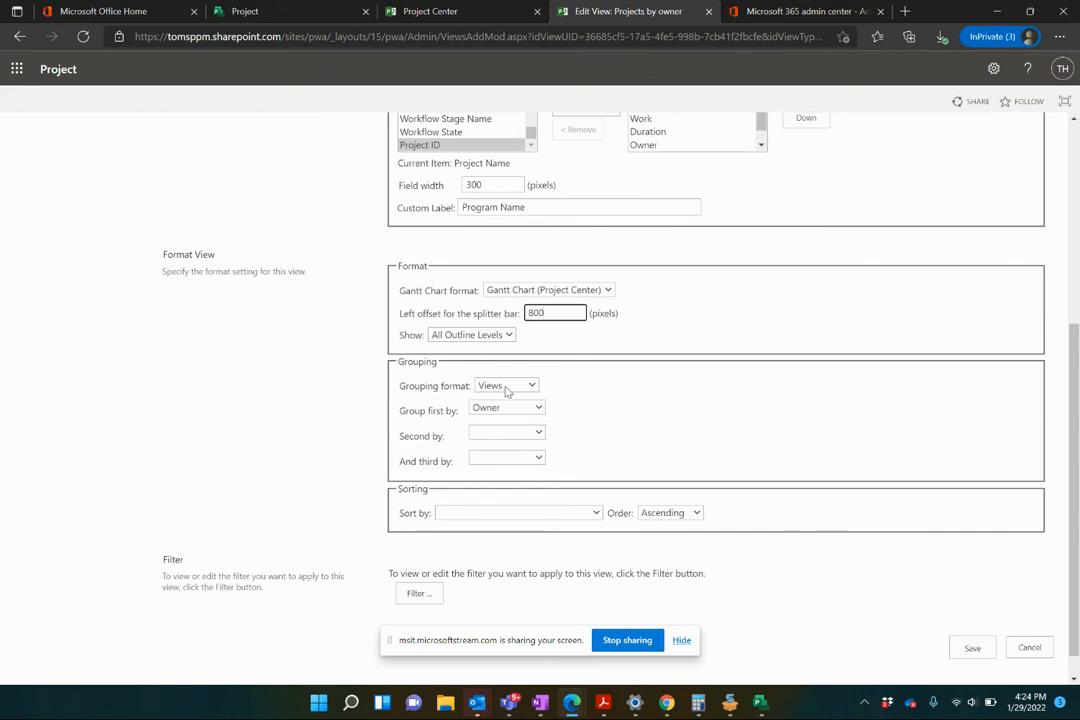
{"action": "left_click", "coordinate": [430, 12]}
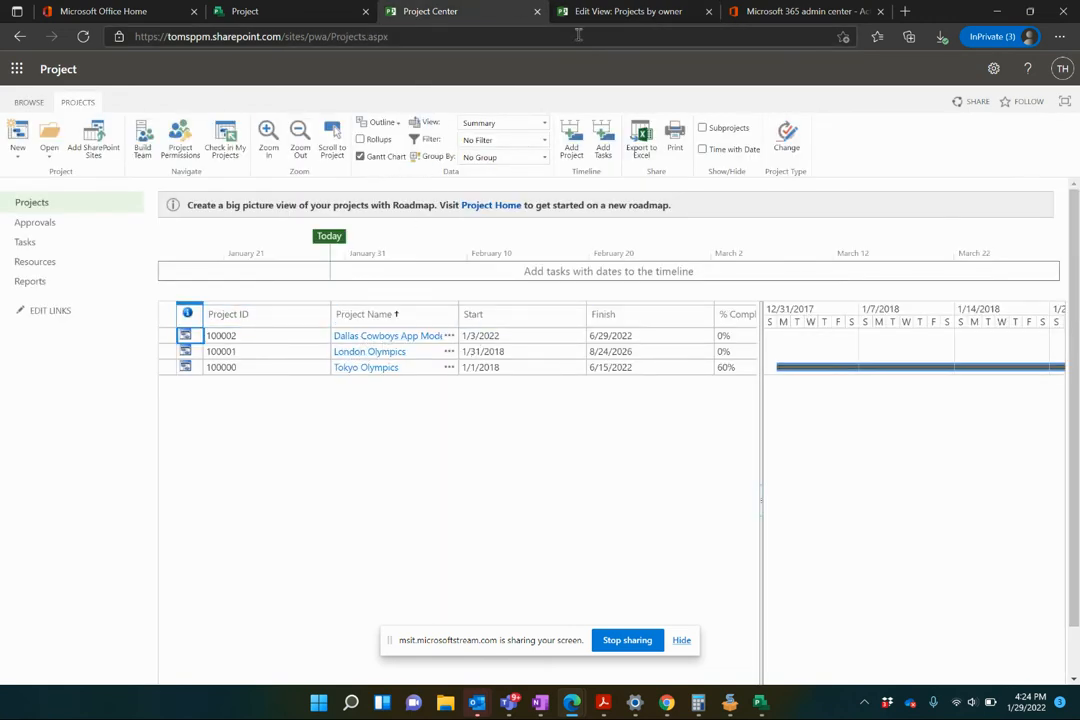
{"action": "mouse_move", "coordinate": [622, 12]}
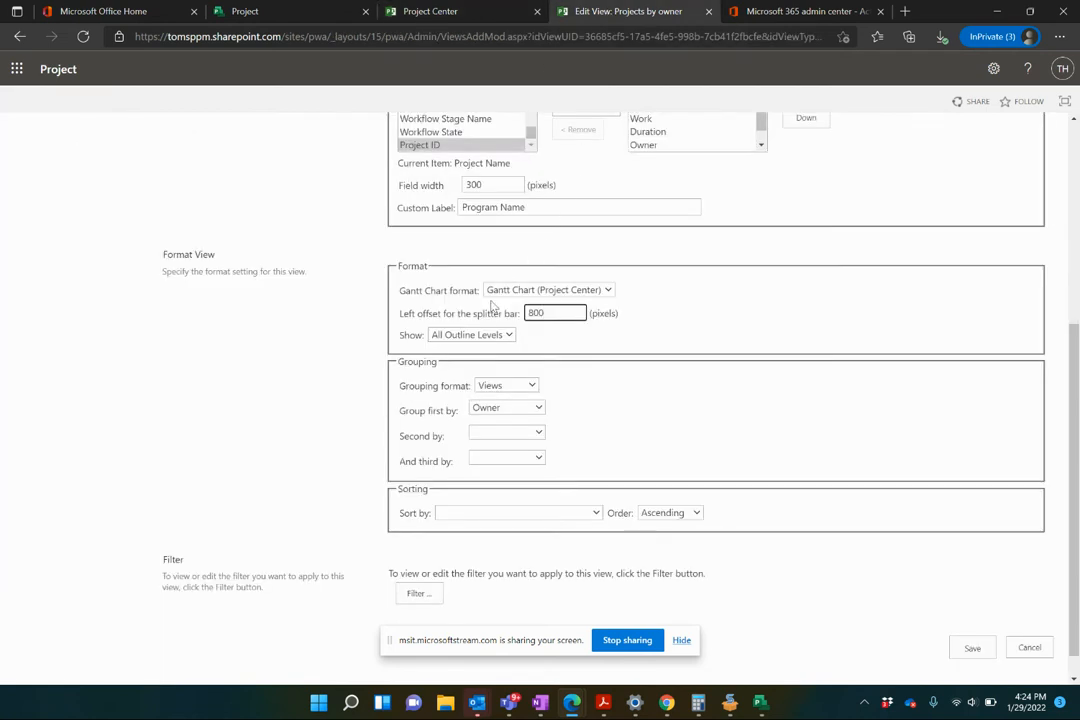
{"action": "mouse_move", "coordinate": [444, 552]}
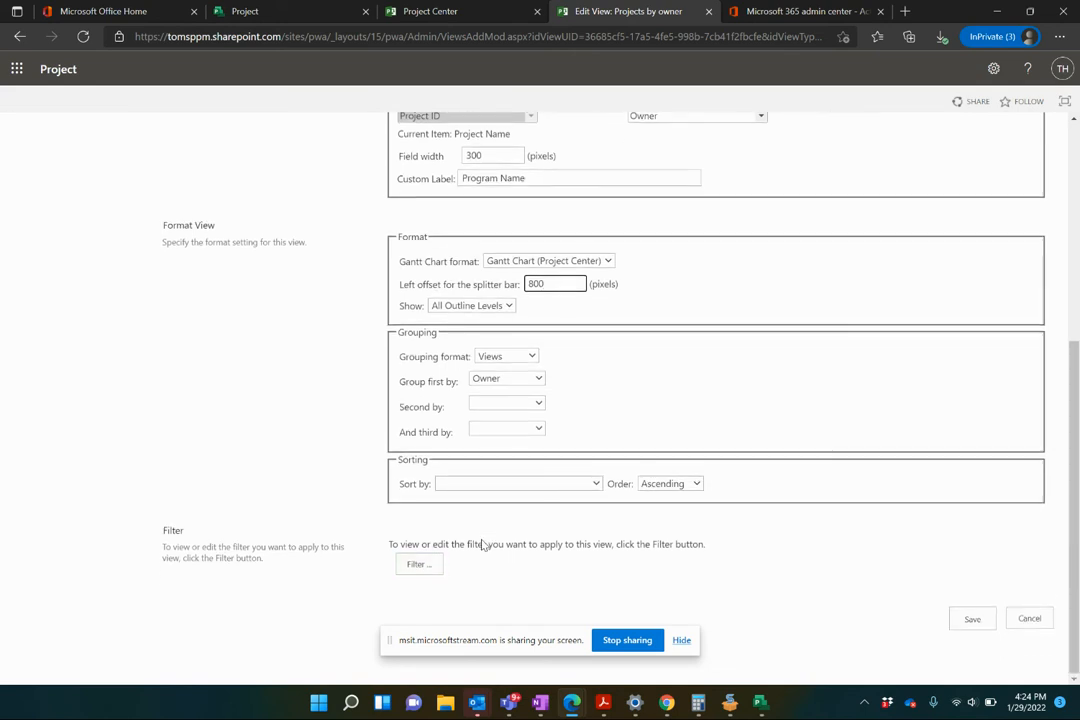
{"action": "mouse_move", "coordinate": [480, 540]}
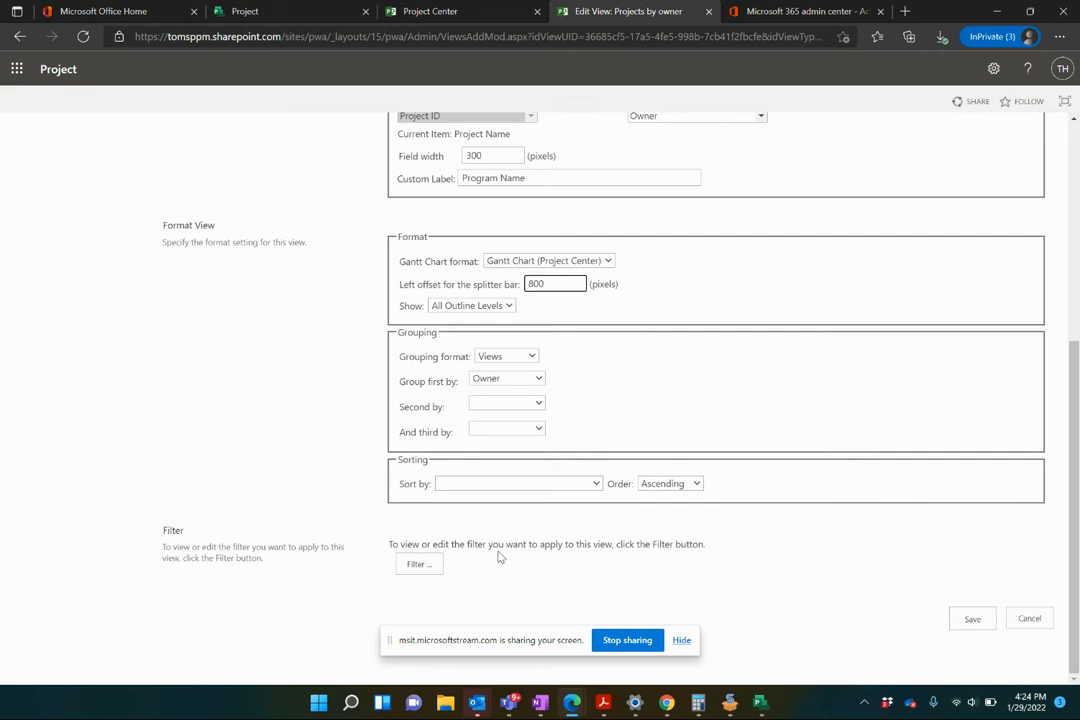
{"action": "left_click", "coordinate": [416, 564]}
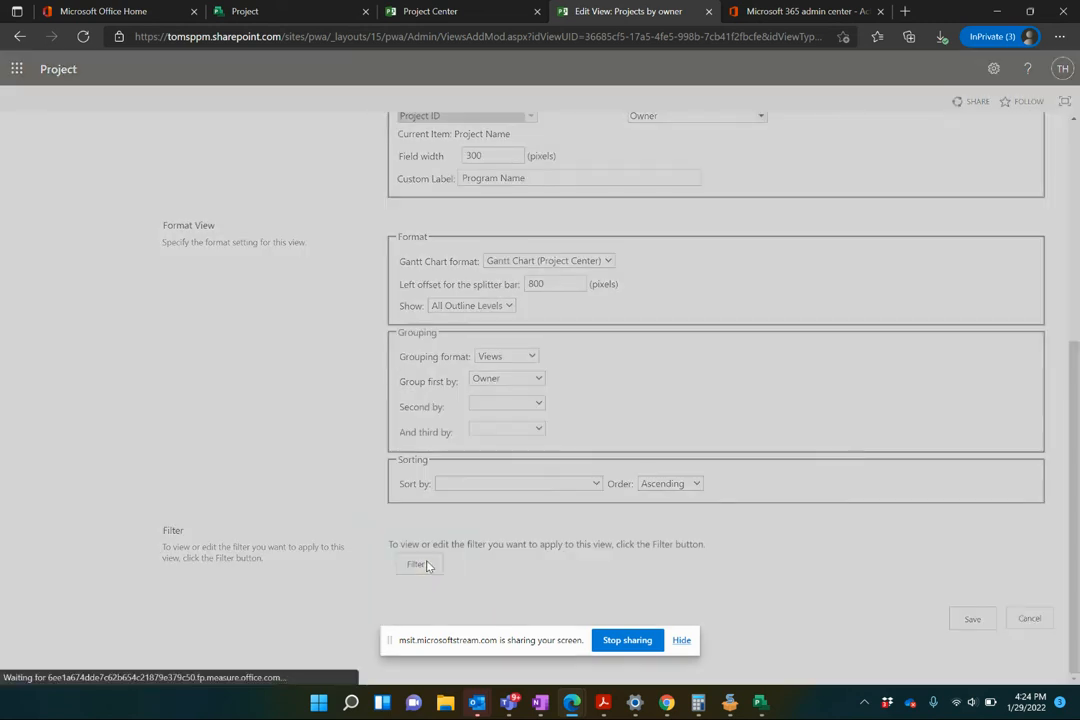
{"action": "left_click", "coordinate": [418, 564]}
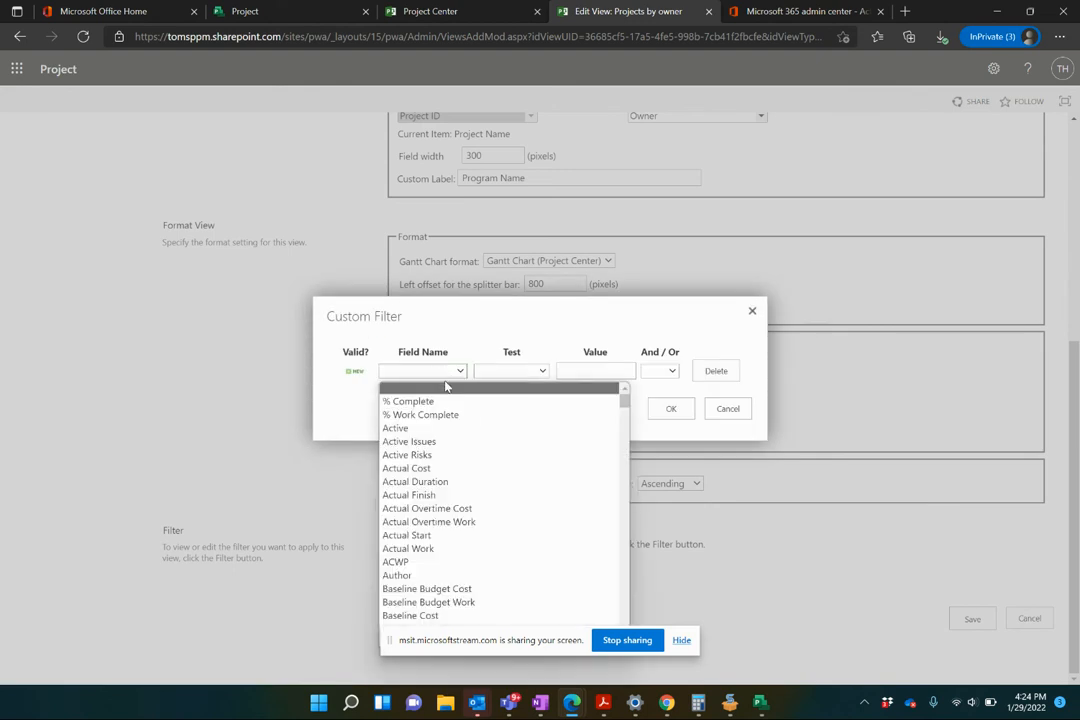
{"action": "scroll", "scroll_direction": "down", "scroll_amount": 3}
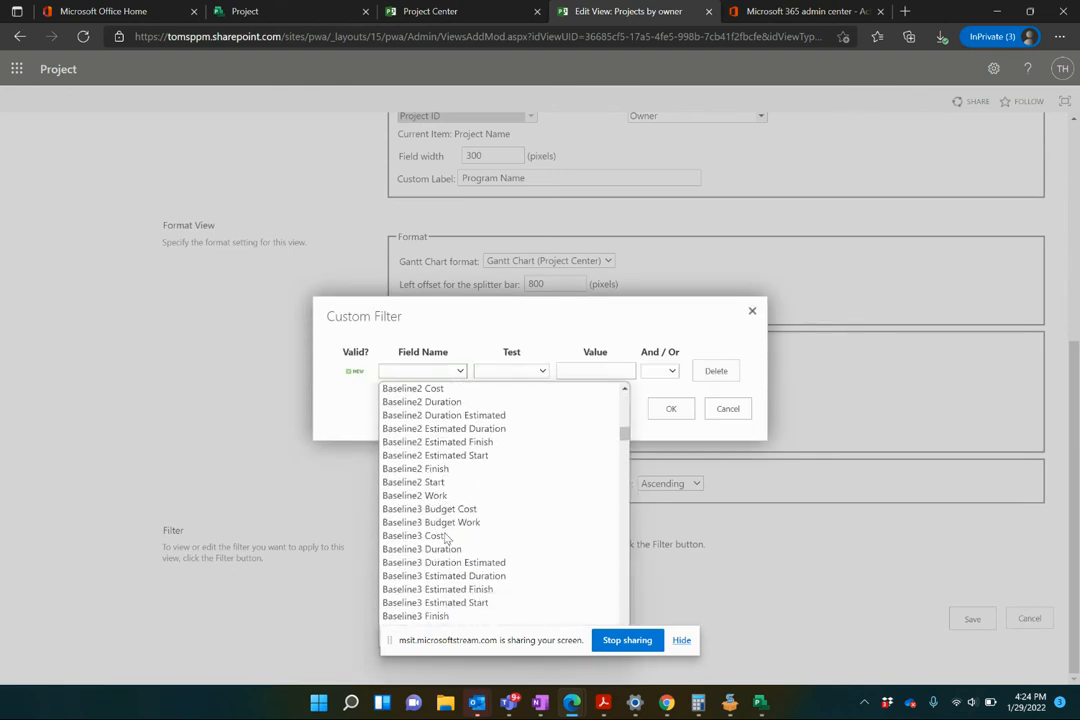
{"action": "scroll", "scroll_direction": "down", "scroll_amount": 3}
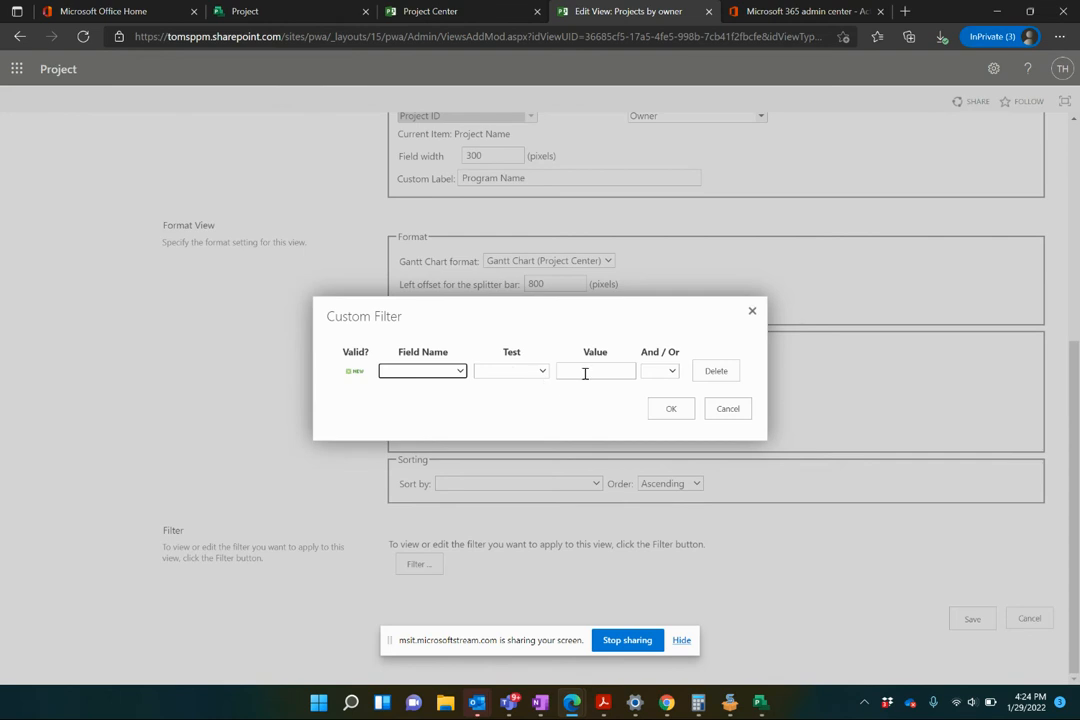
{"action": "mouse_move", "coordinate": [436, 388]}
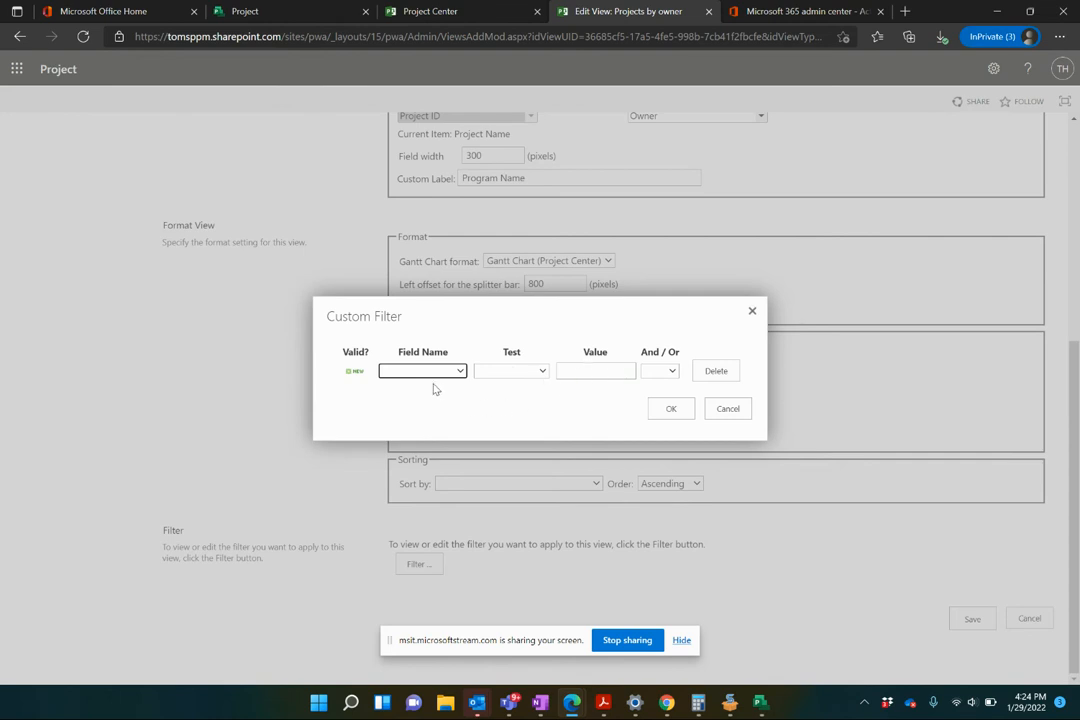
{"action": "mouse_move", "coordinate": [524, 440]}
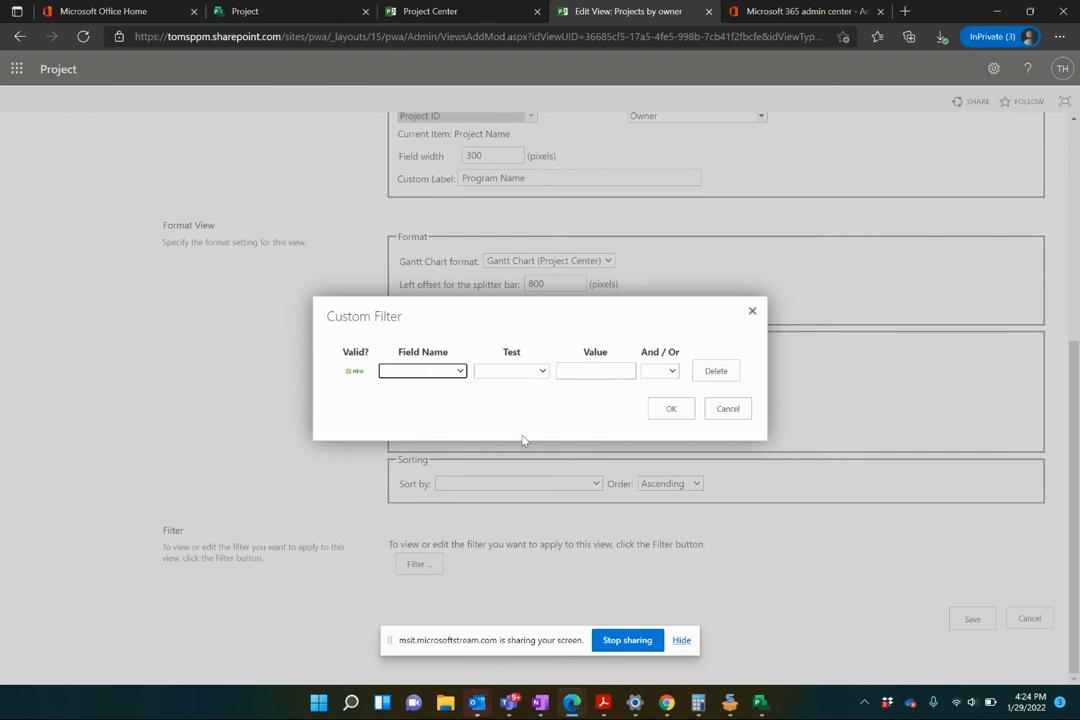
{"action": "mouse_move", "coordinate": [644, 396]}
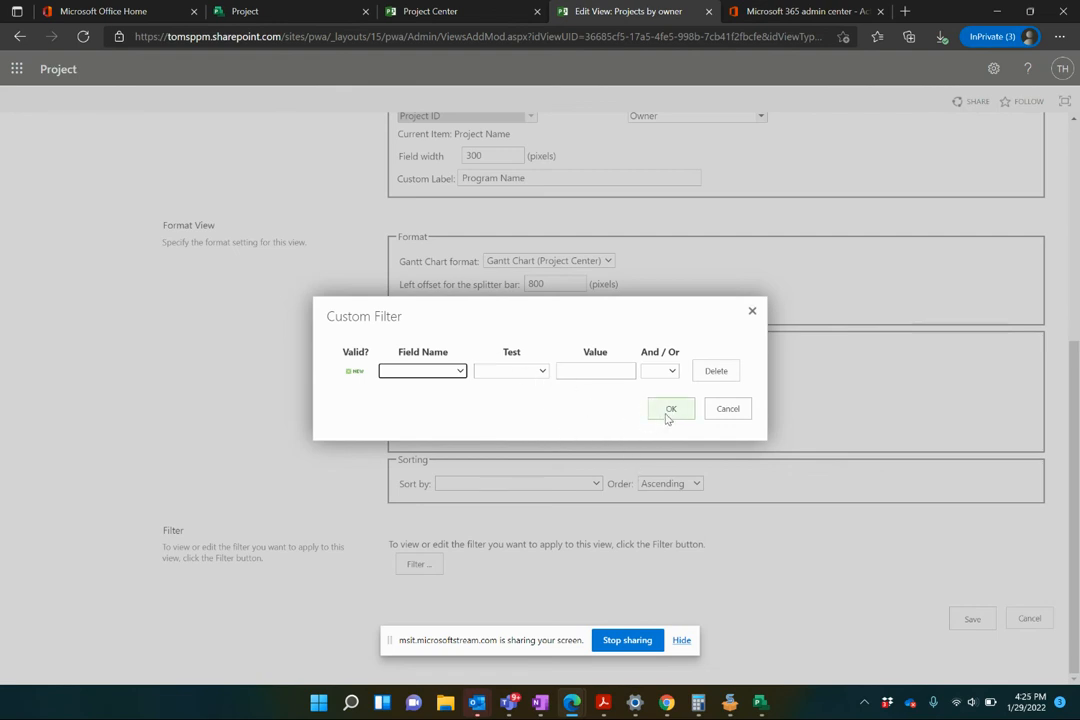
{"action": "left_click", "coordinate": [672, 408]}
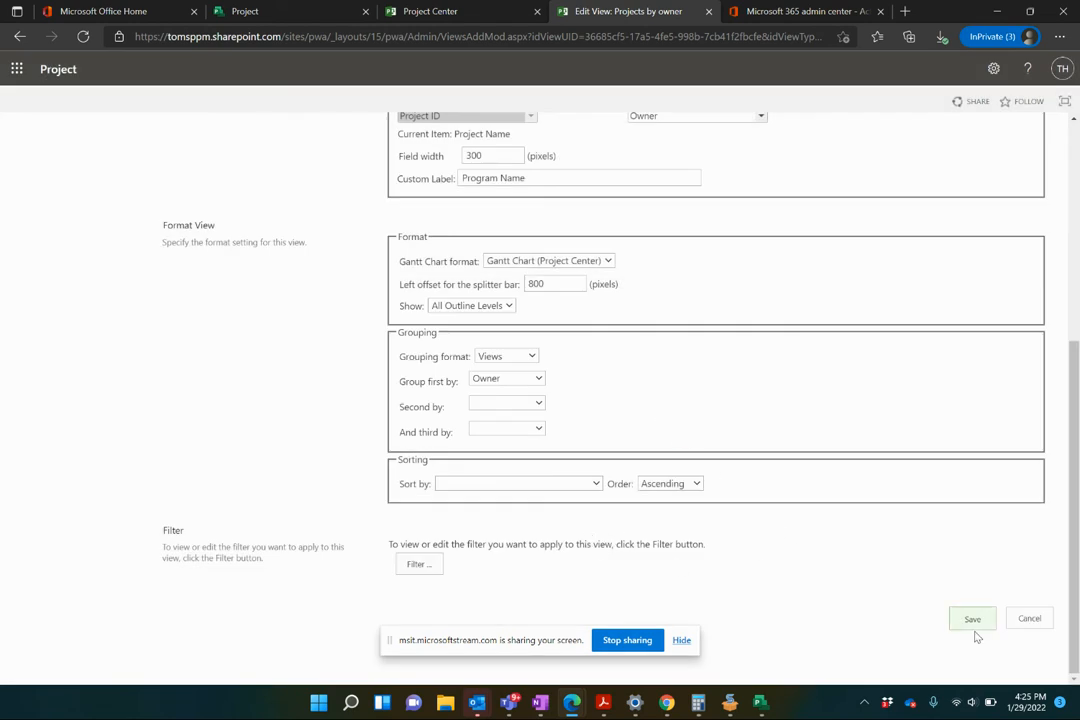
{"action": "mouse_move", "coordinate": [986, 624]}
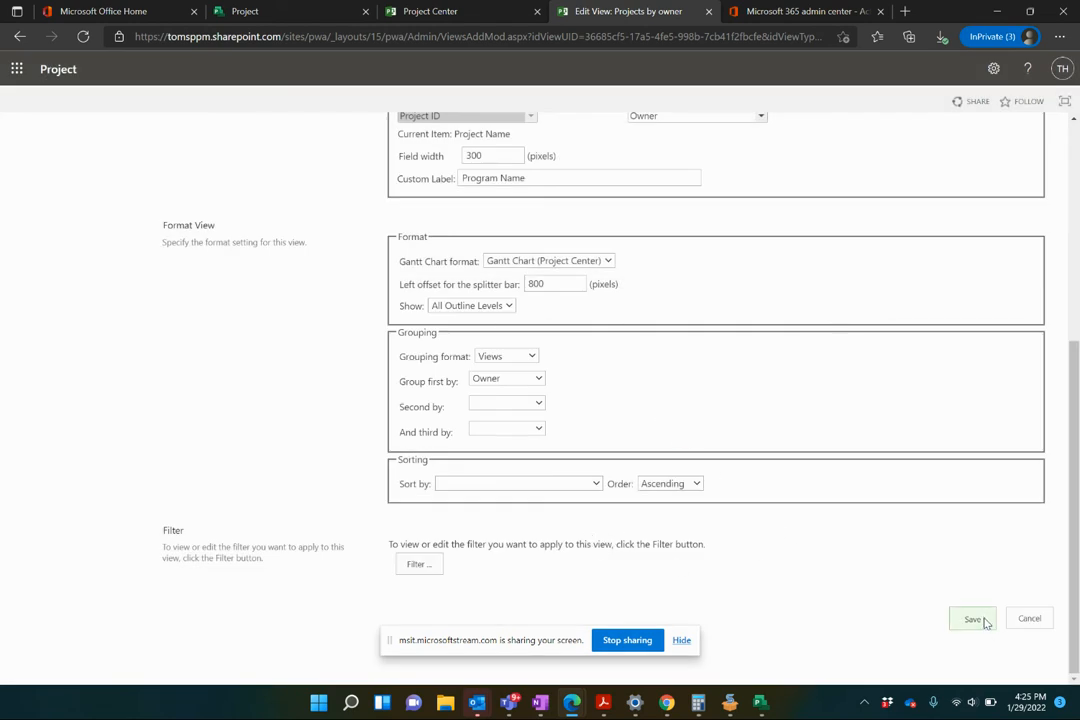
- Save the view and switch Project Center to 'Projects by owner', showing projects grouped by owner under Program Name
{"action": "left_click", "coordinate": [972, 618]}
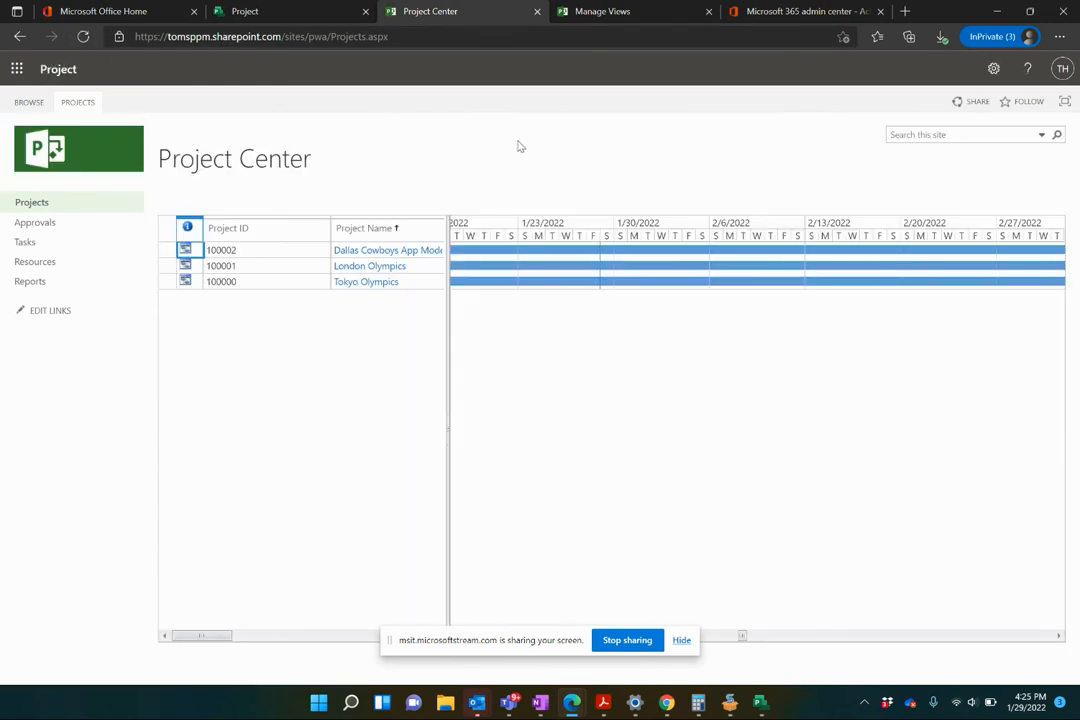
{"action": "left_click", "coordinate": [78, 102]}
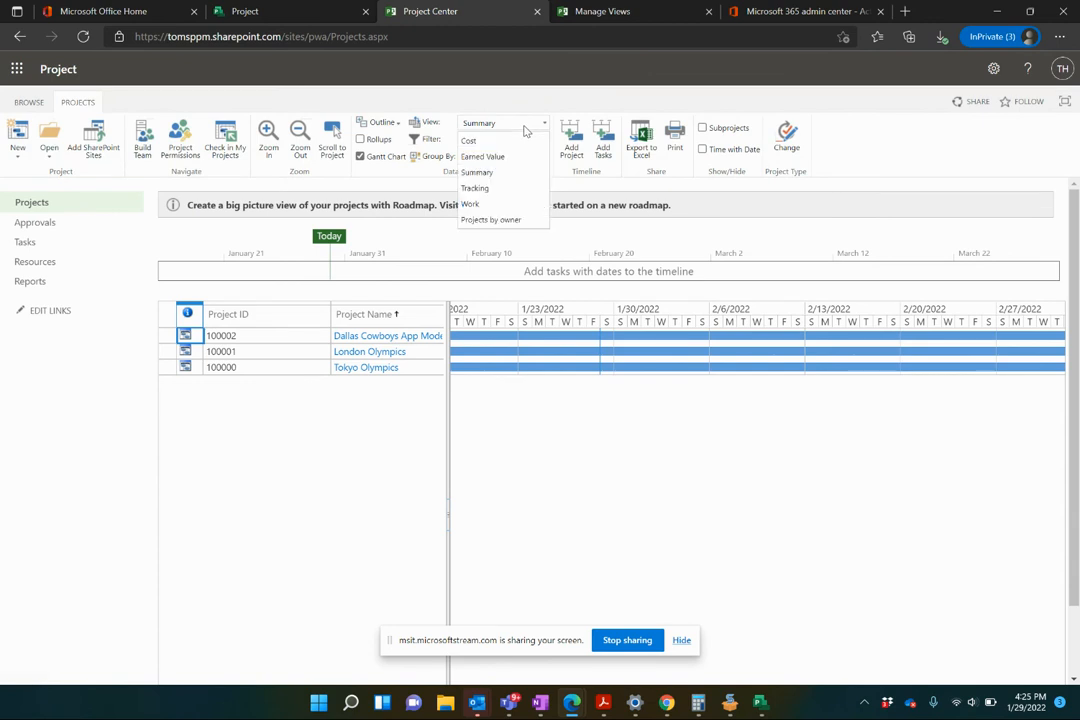
{"action": "left_click", "coordinate": [476, 172]}
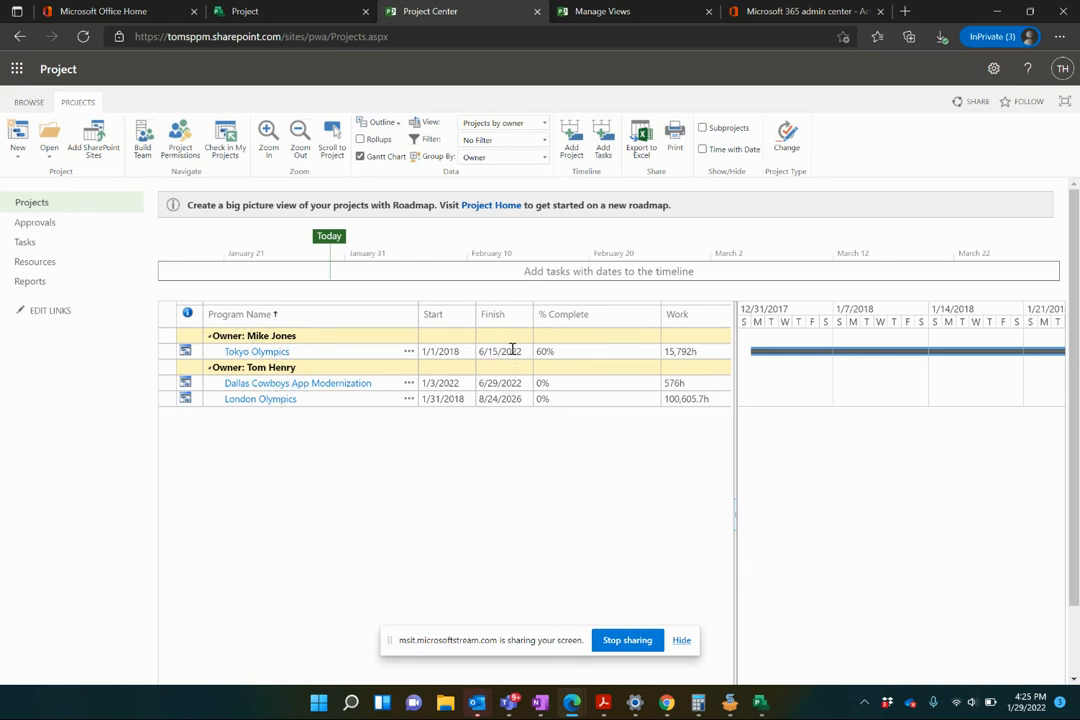
{"action": "mouse_move", "coordinate": [628, 368]}
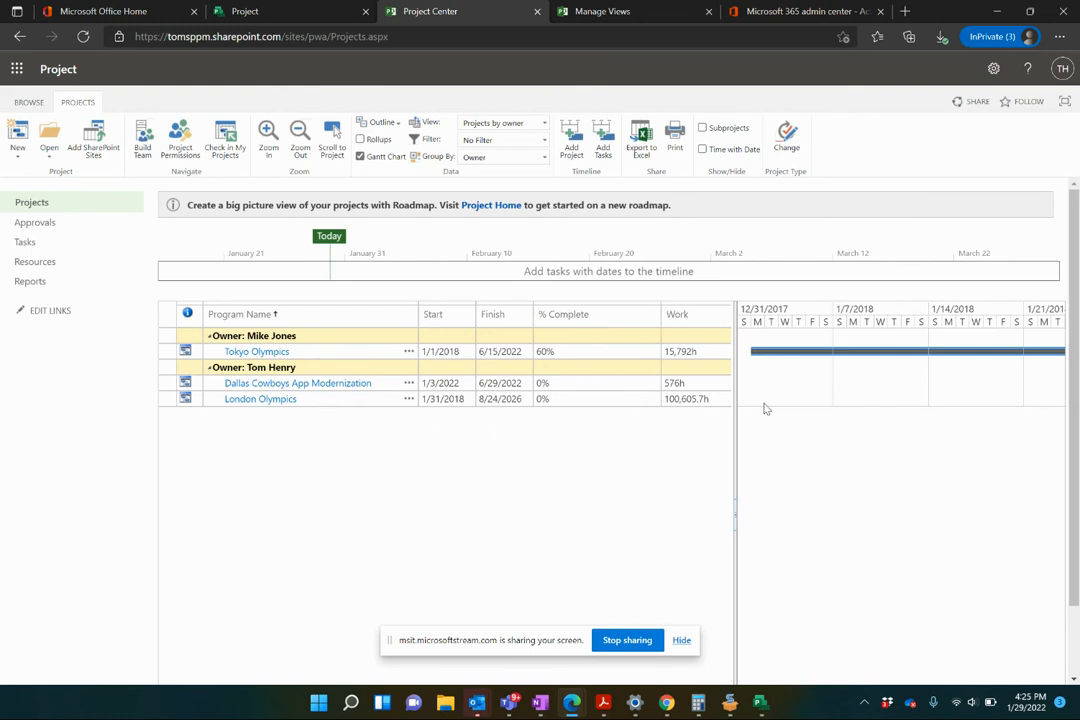
{"action": "mouse_move", "coordinate": [760, 408]}
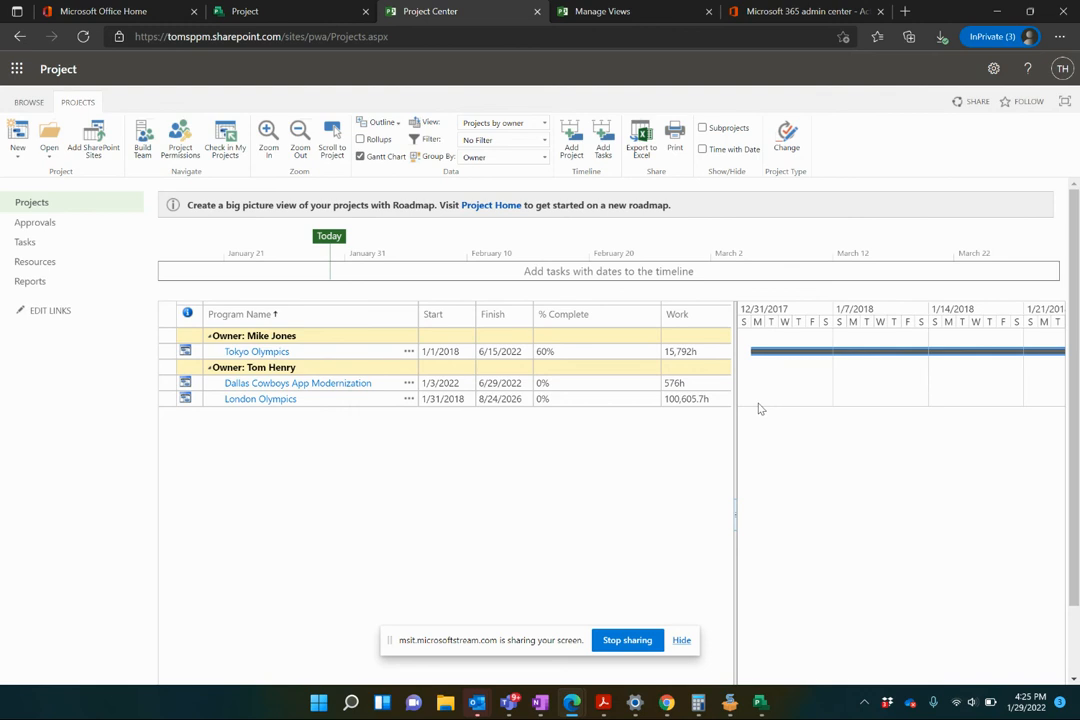
{"action": "mouse_move", "coordinate": [760, 408]}
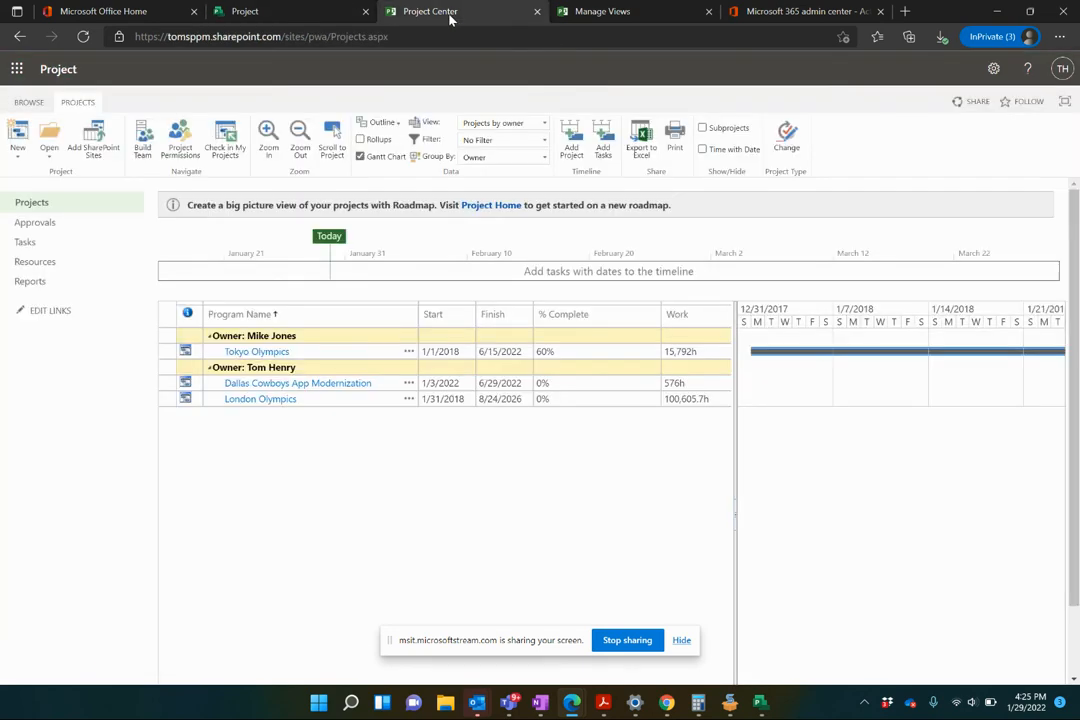
{"action": "left_click", "coordinate": [244, 12]}
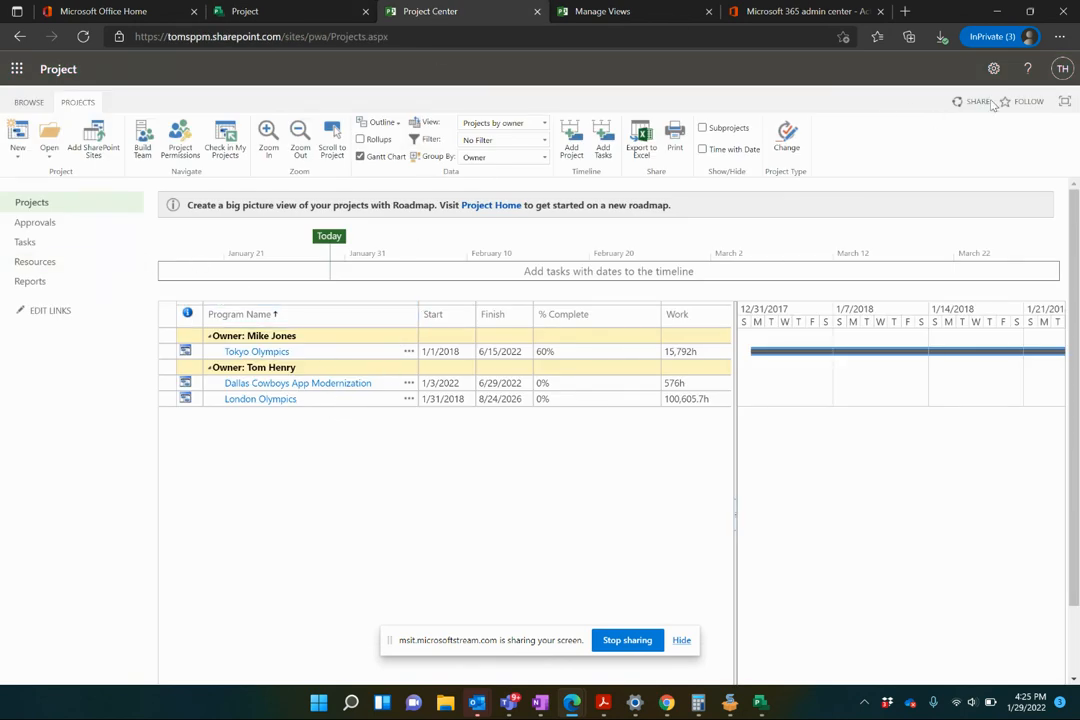
- Return to the Manage Views list through PWA Settings
{"action": "left_click", "coordinate": [992, 68]}
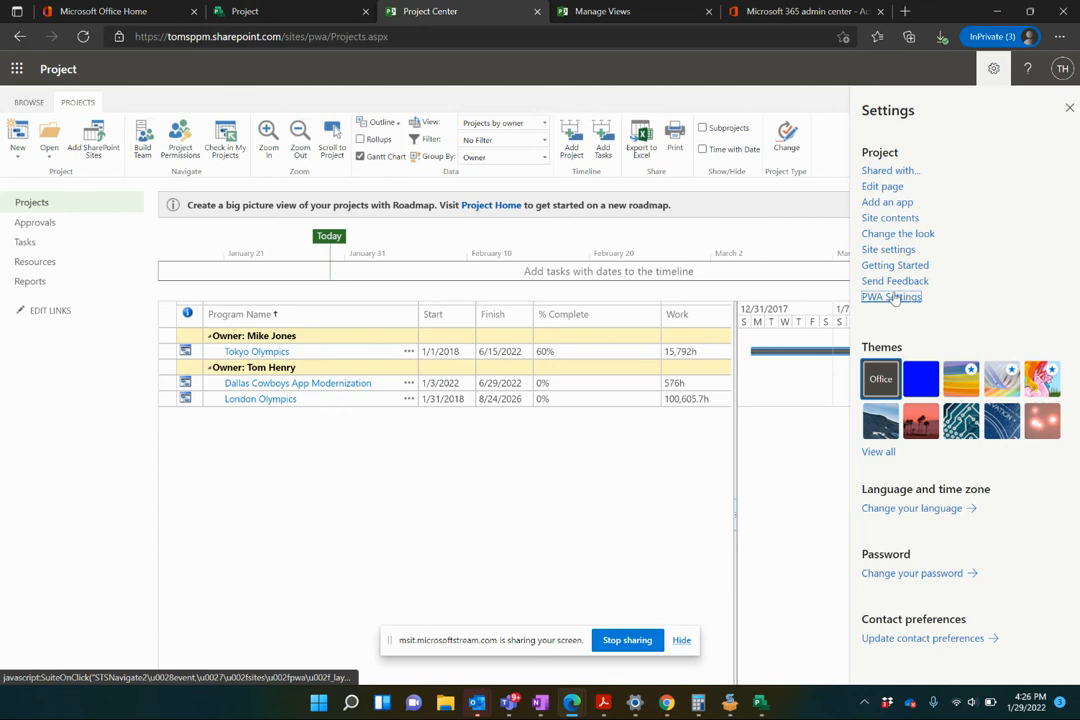
{"action": "left_click", "coordinate": [890, 296]}
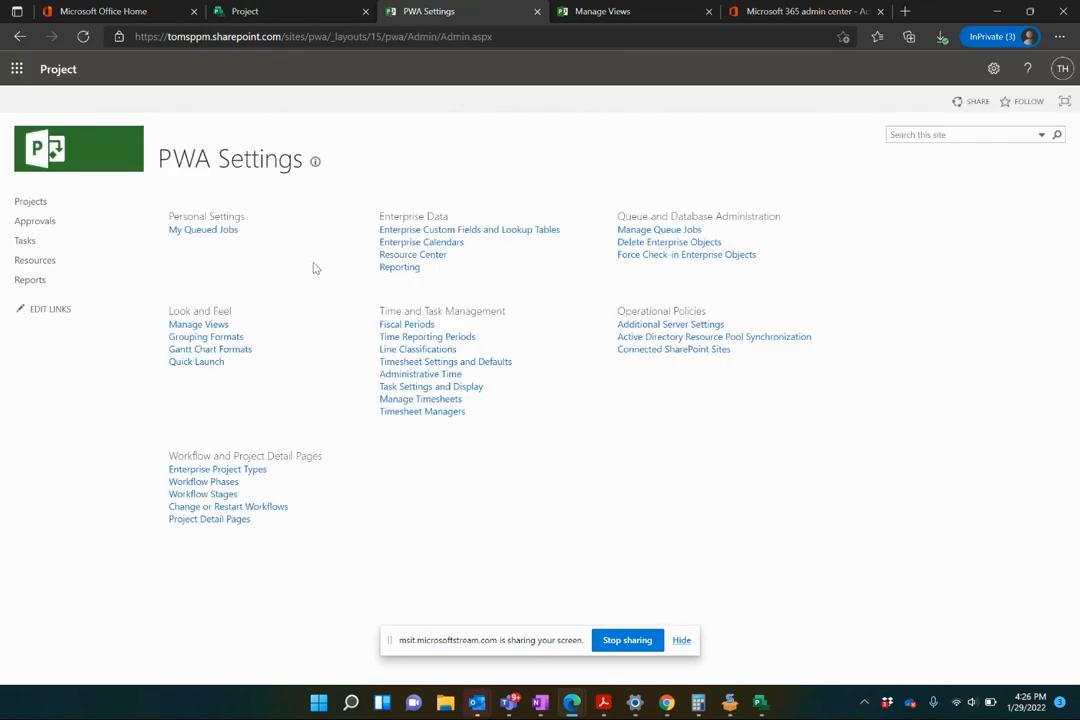
{"action": "left_click", "coordinate": [198, 324]}
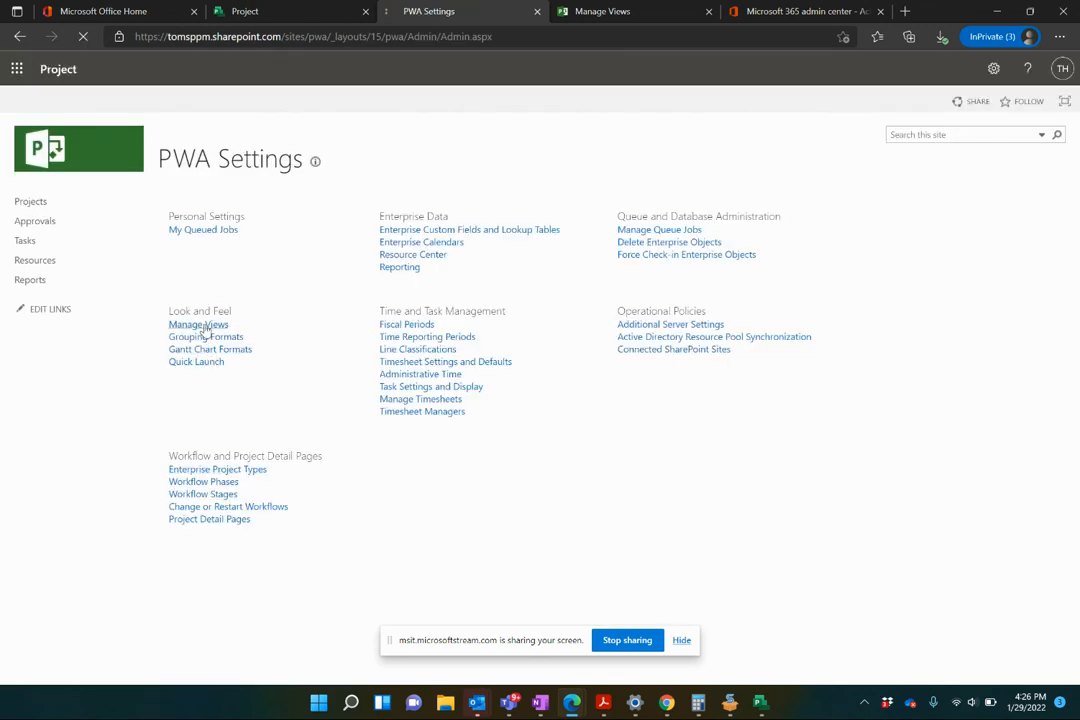
- Collapse the Project, Project Center and Resource Assignments view categories
{"action": "left_click", "coordinate": [198, 324]}
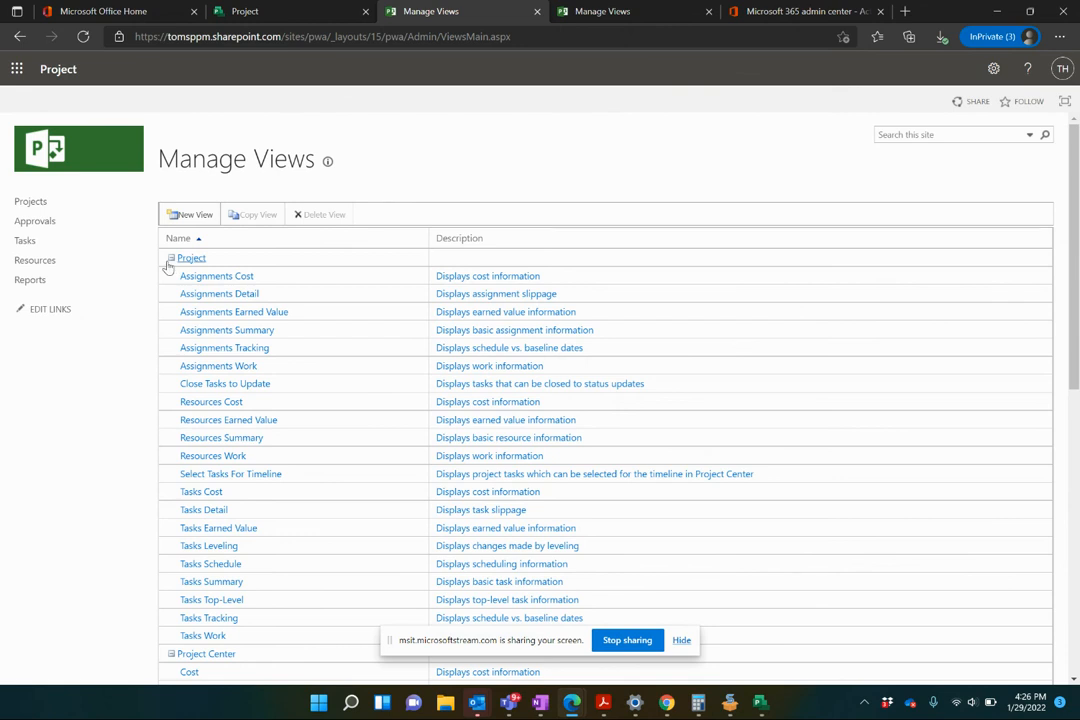
{"action": "left_click", "coordinate": [170, 256]}
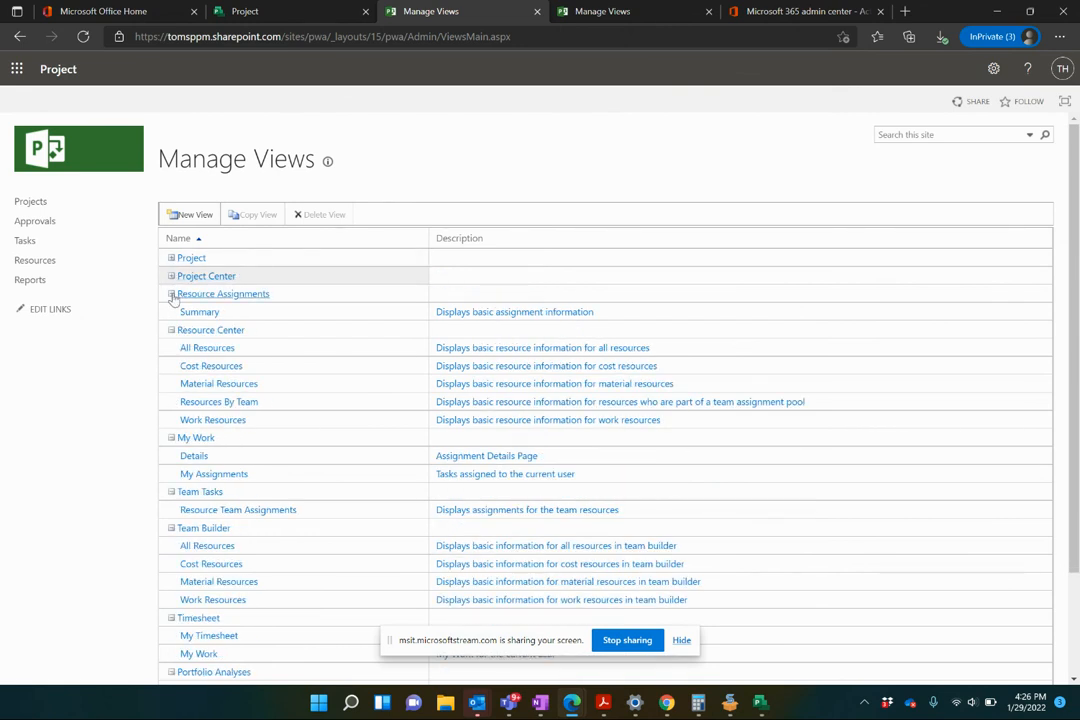
{"action": "left_click", "coordinate": [172, 292]}
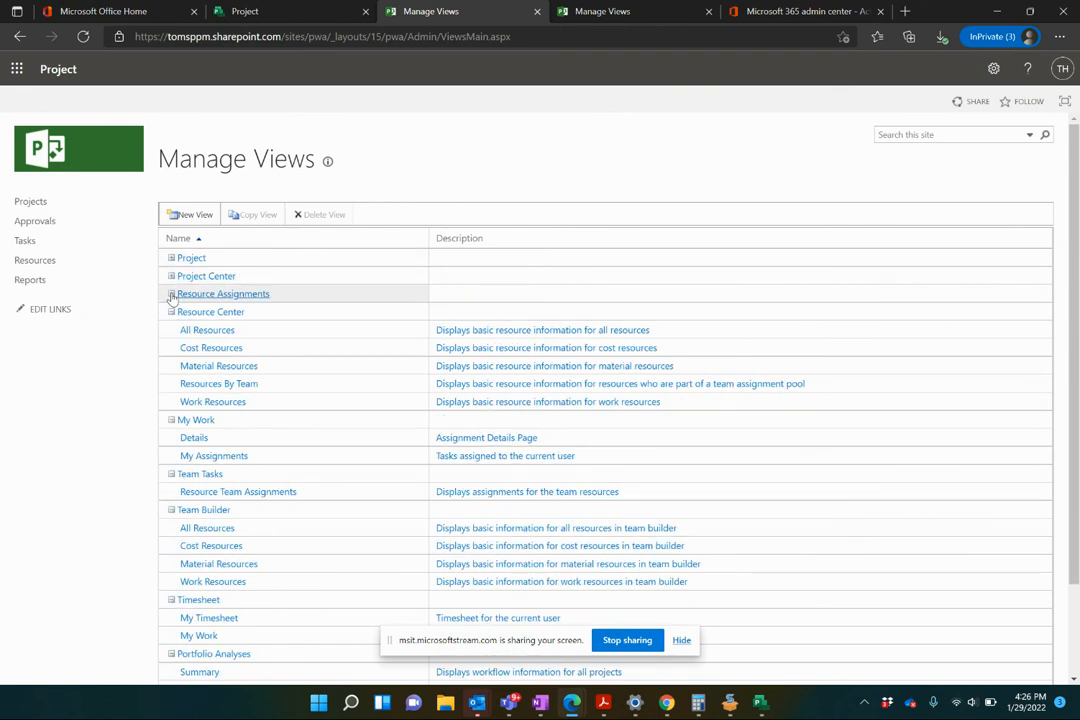